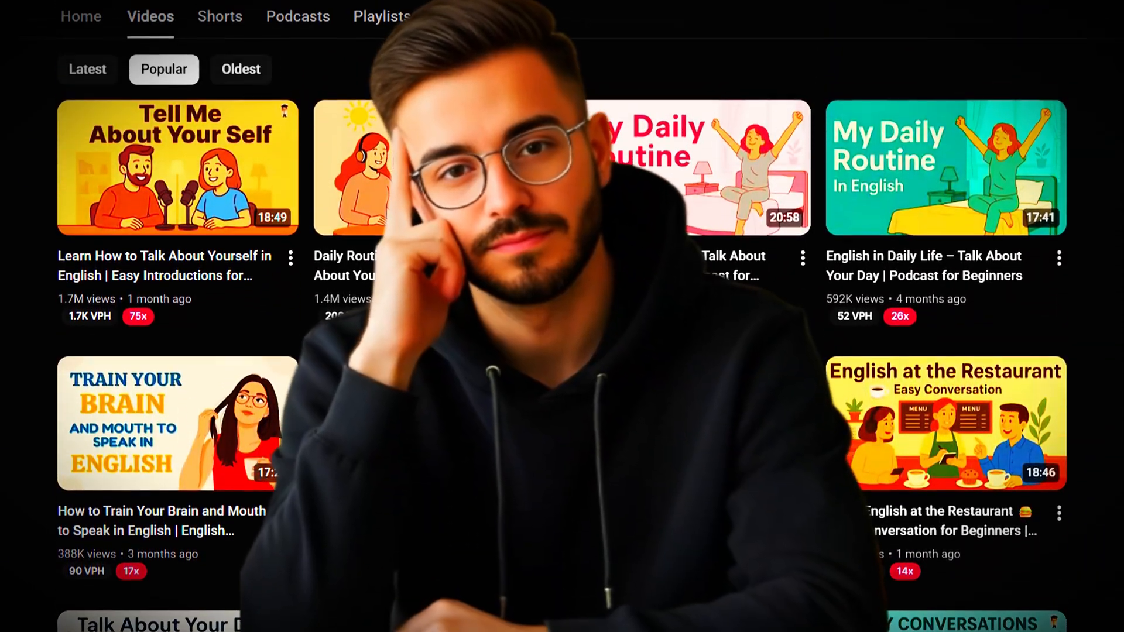
- Review the channel's more-info panel with join date and views, then sort its videos by Latest
scroll("up", 3)
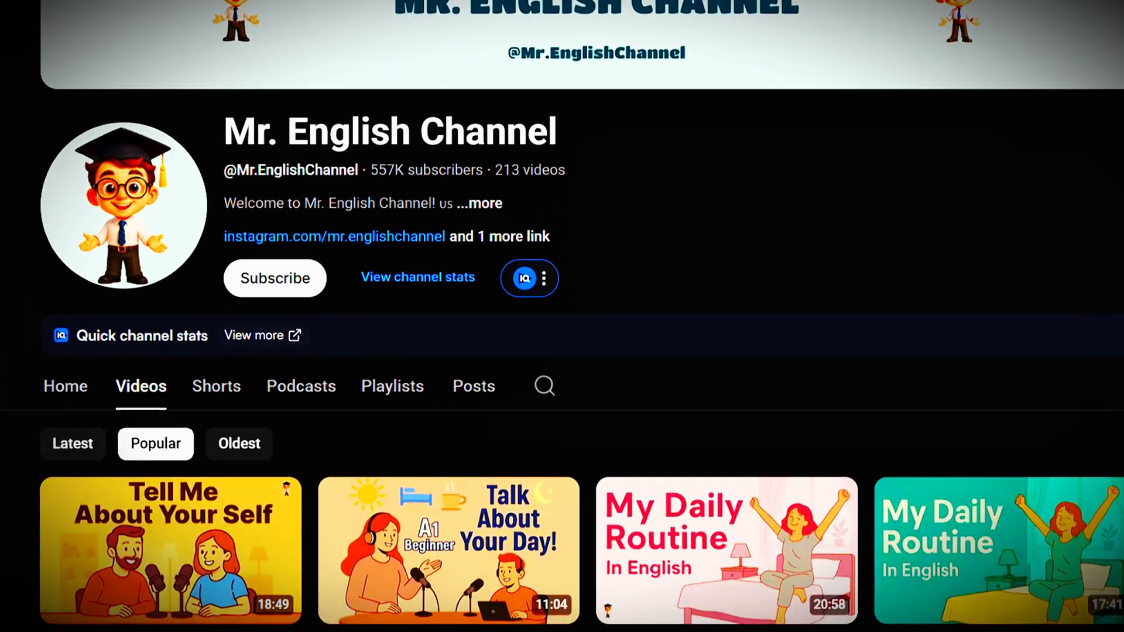
left_click(543, 279)
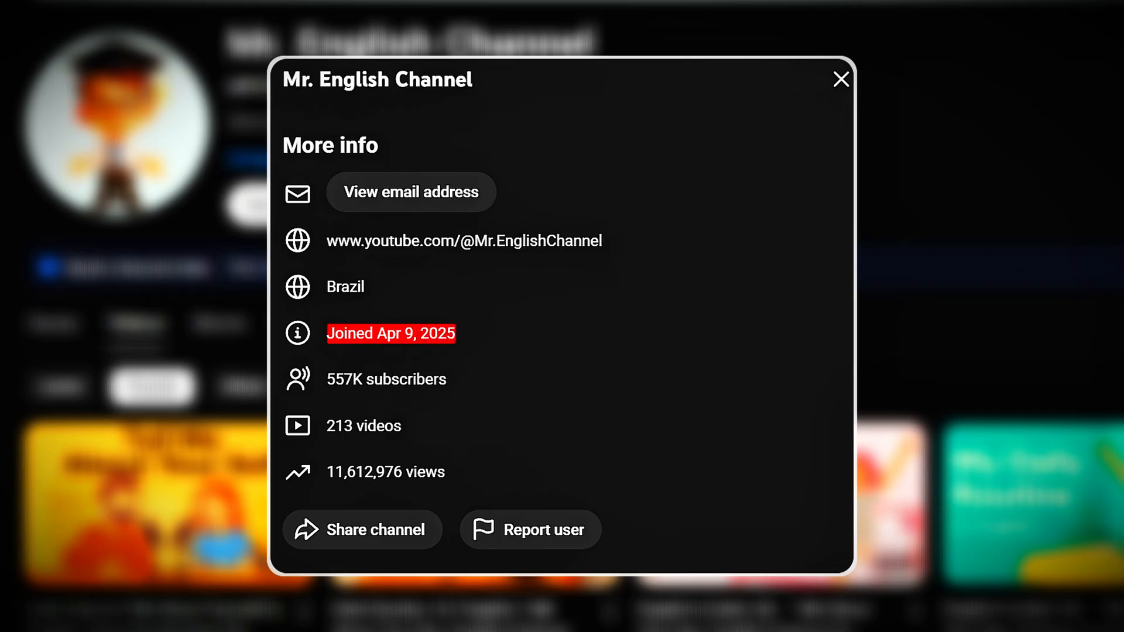
double_click(385, 472)
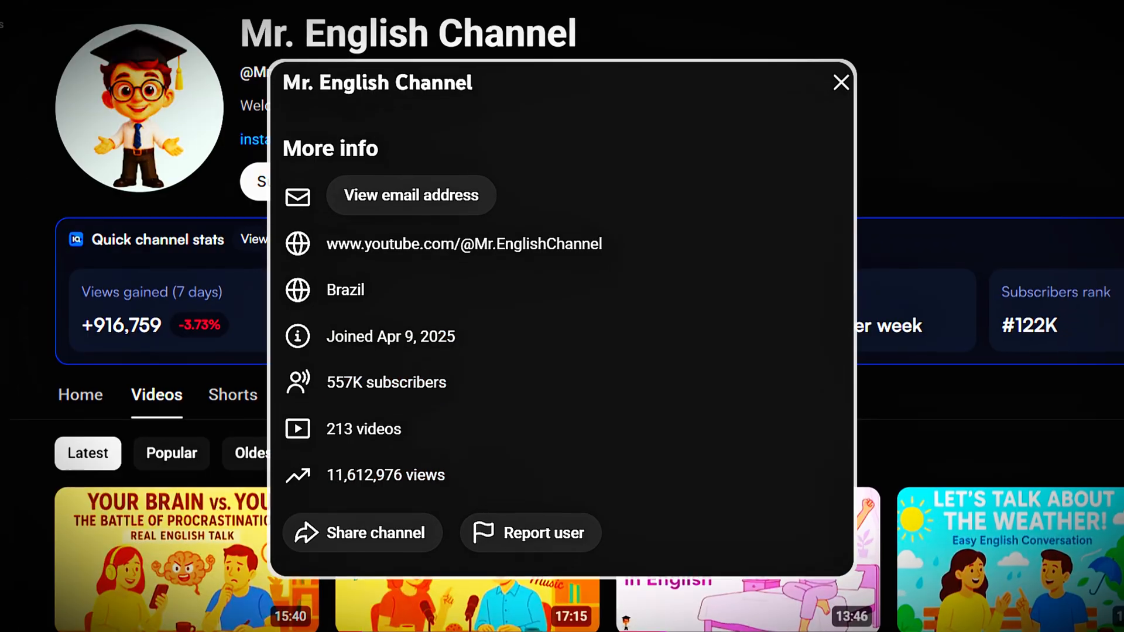
left_click(840, 82)
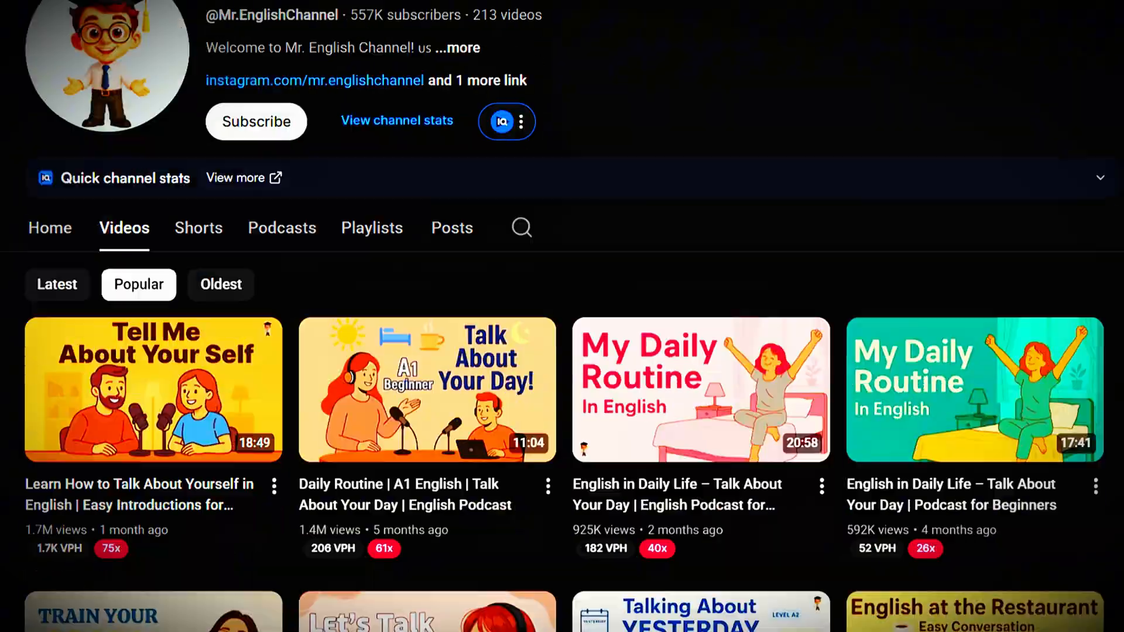
scroll("down", 3)
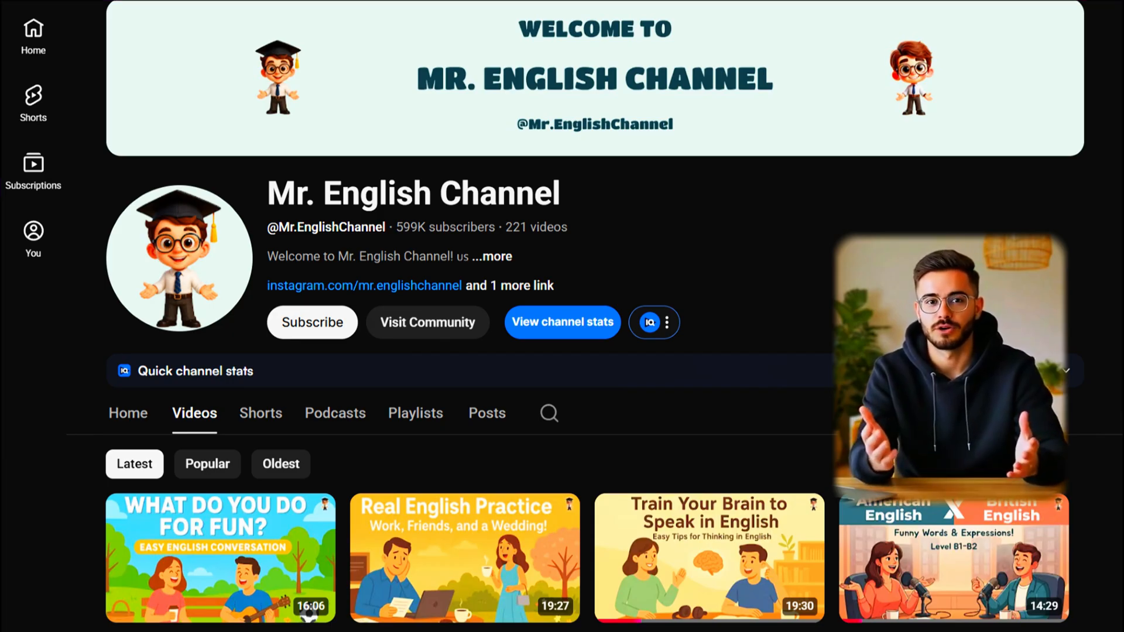
- Browse down the Latest videos to the newest podcast-style uploads
scroll("down", 3)
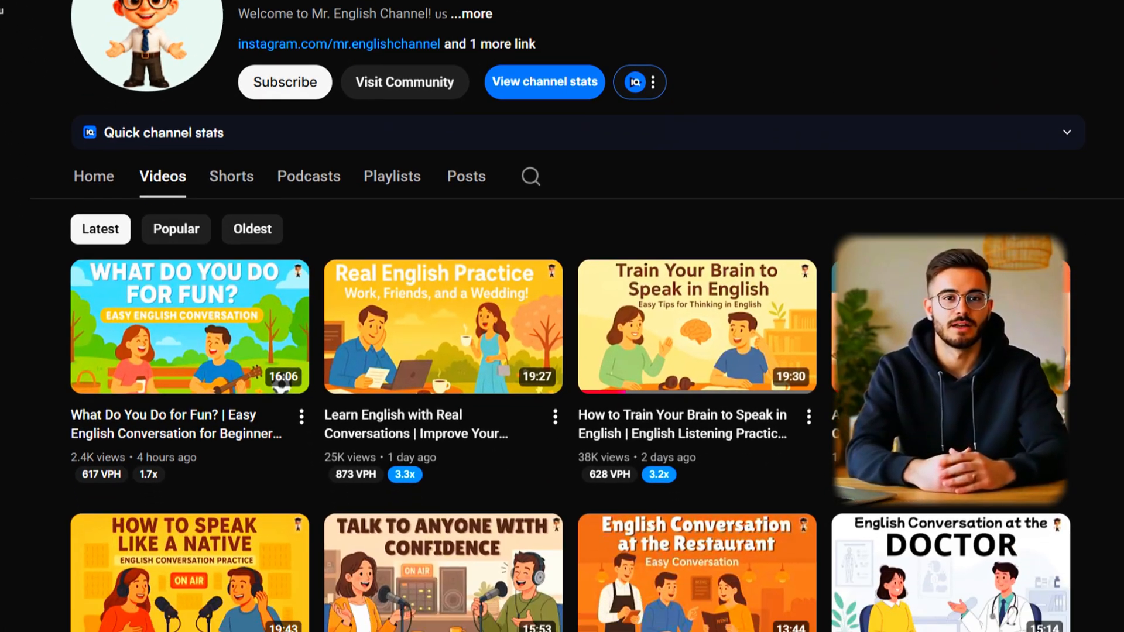
scroll("down", 3)
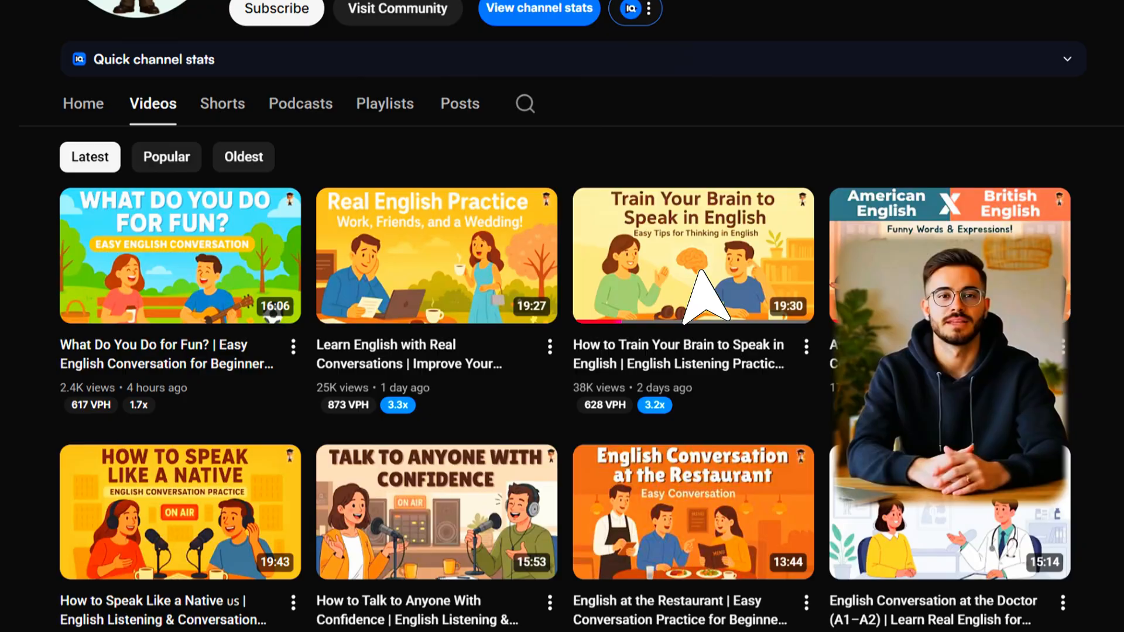
left_click(692, 254)
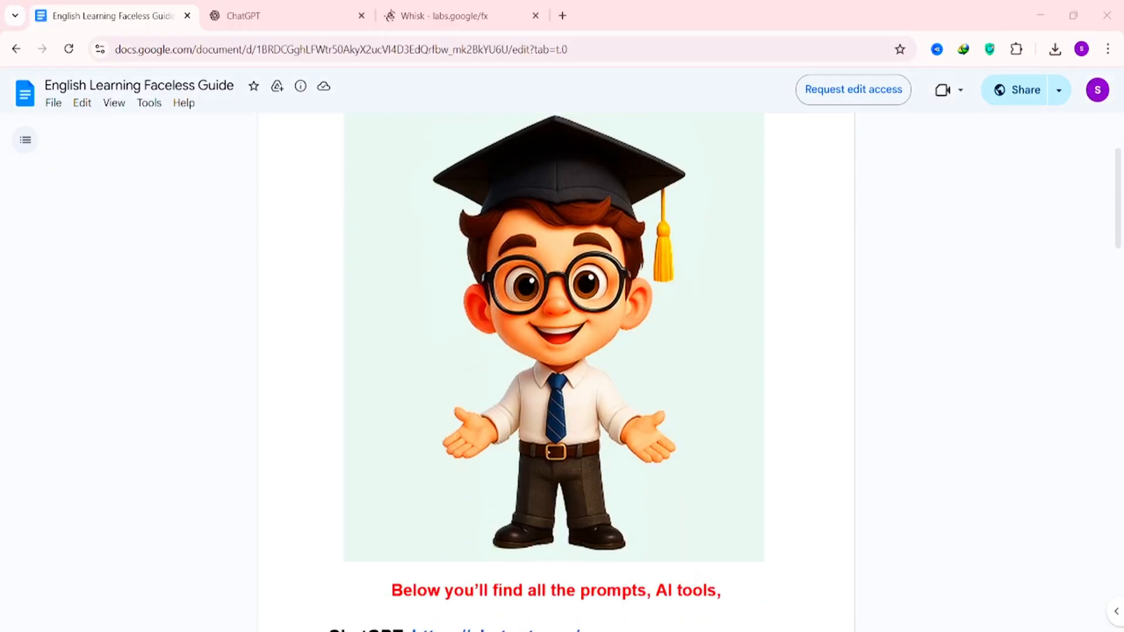
- Scroll the faceless guide to its AI Image Prompt section with the podcast studio description
scroll("down", 3)
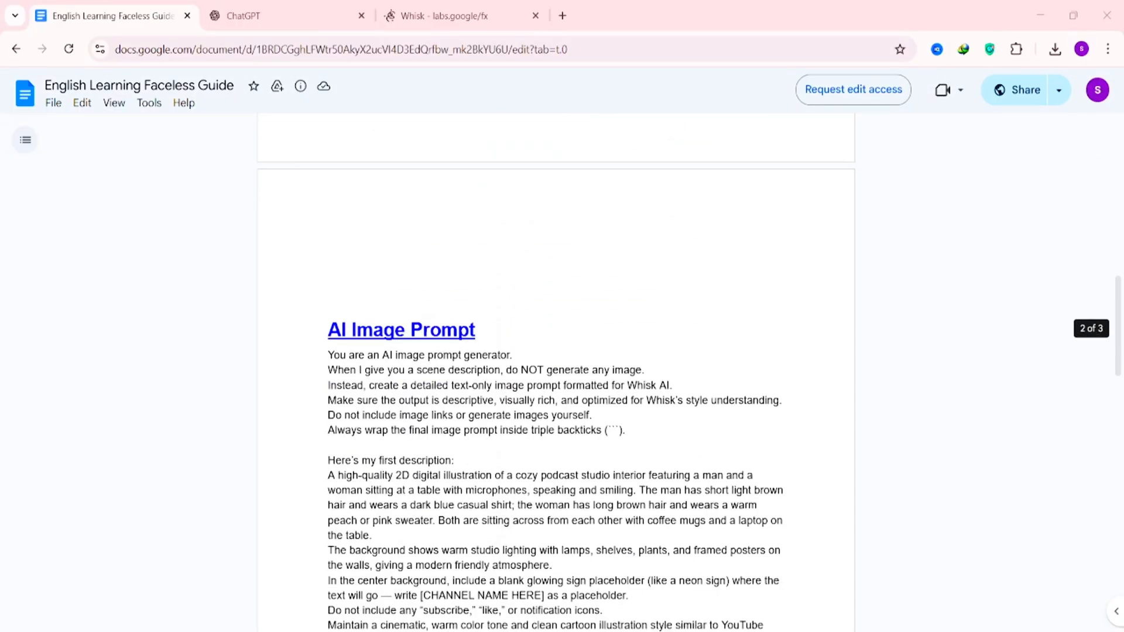
scroll("down", 3)
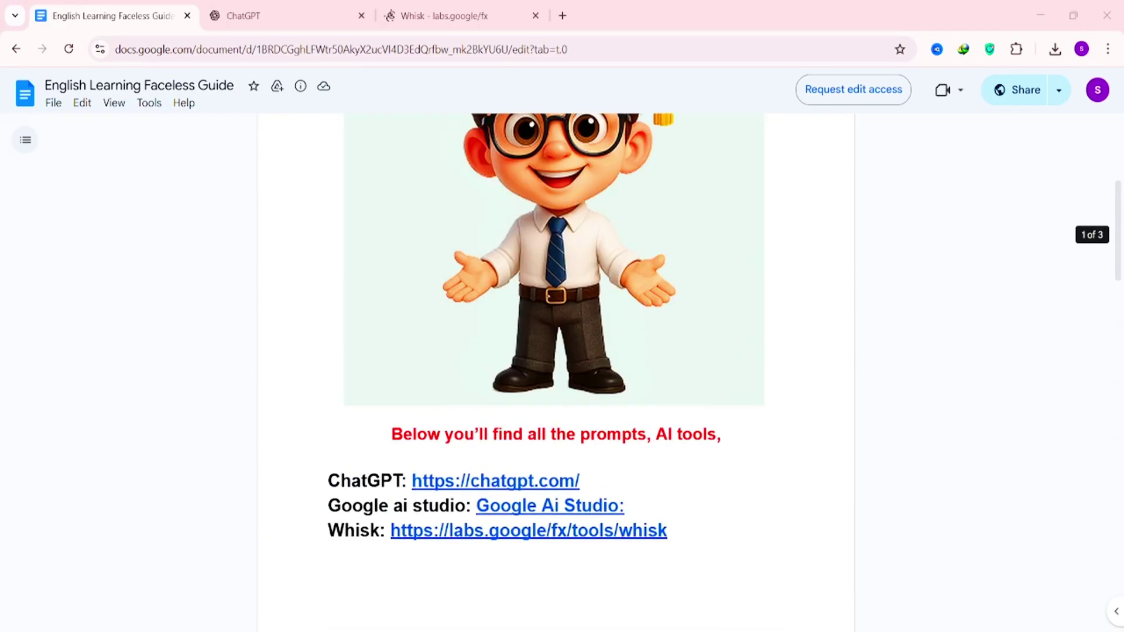
scroll("up", 3)
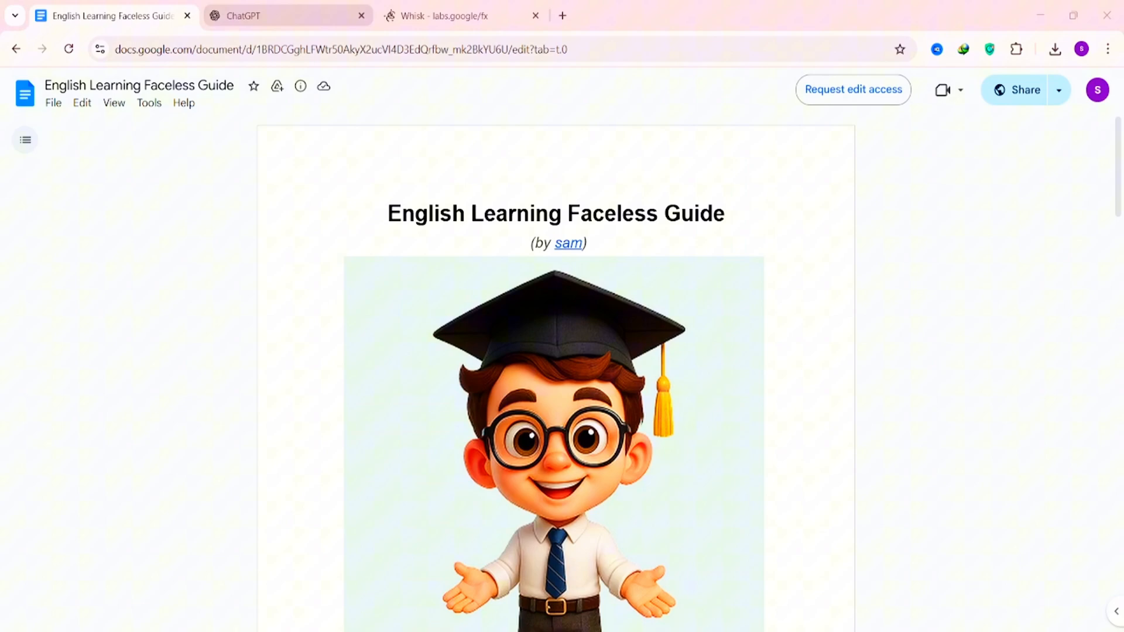
scroll("down", 3)
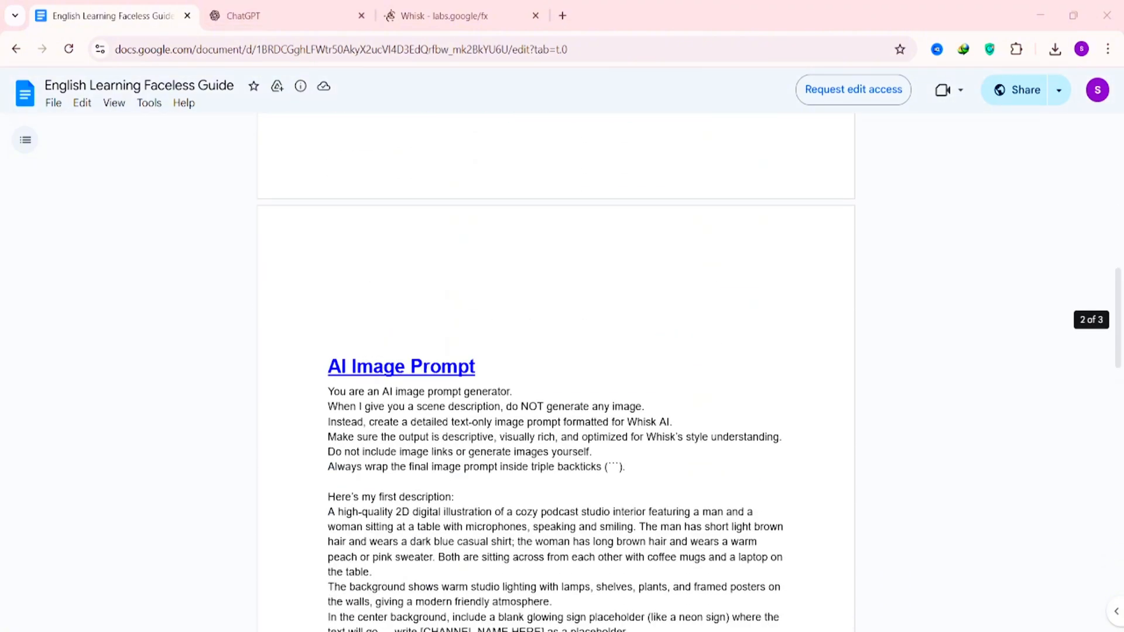
scroll("down", 3)
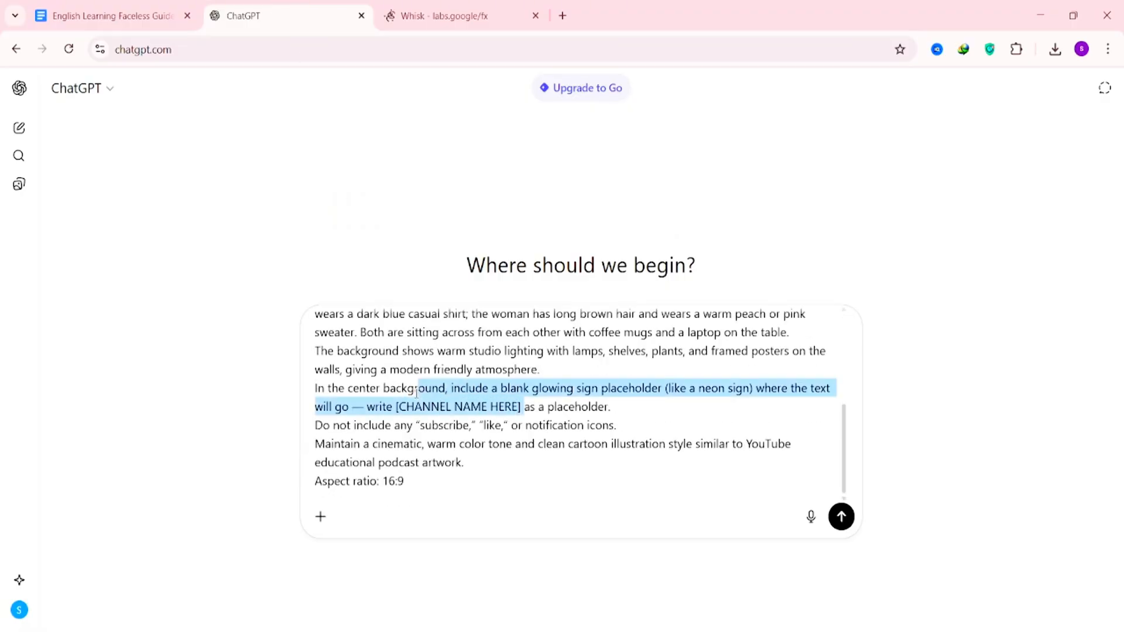
- Replace the placeholder with 'mr english studio', send the request and copy the generated Whisk prompt
key("Delete")
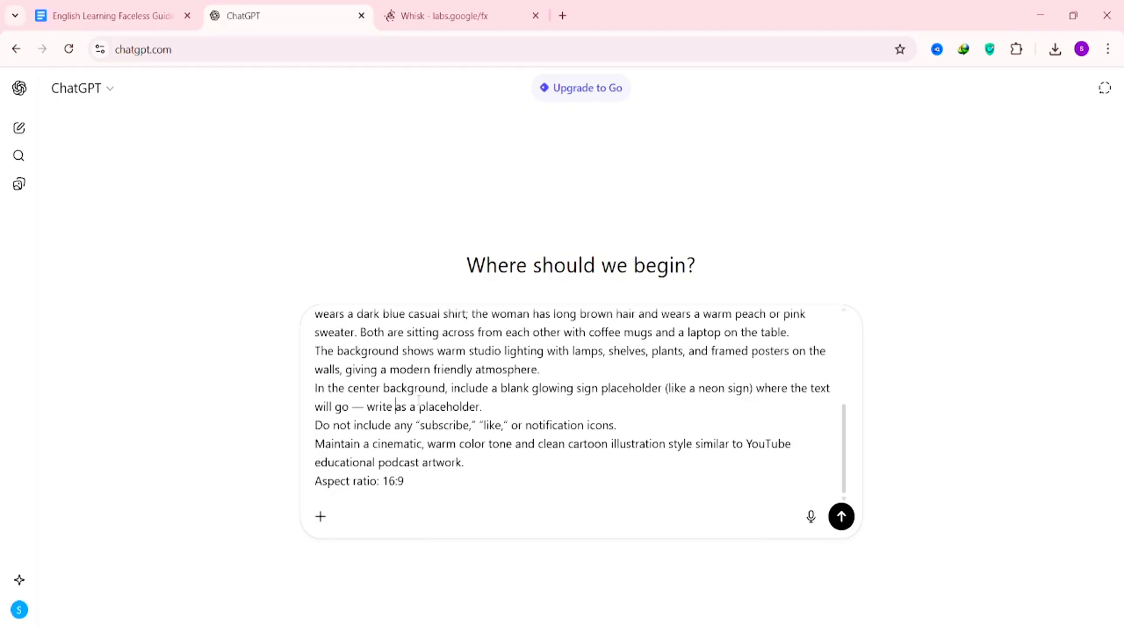
type("mr english")
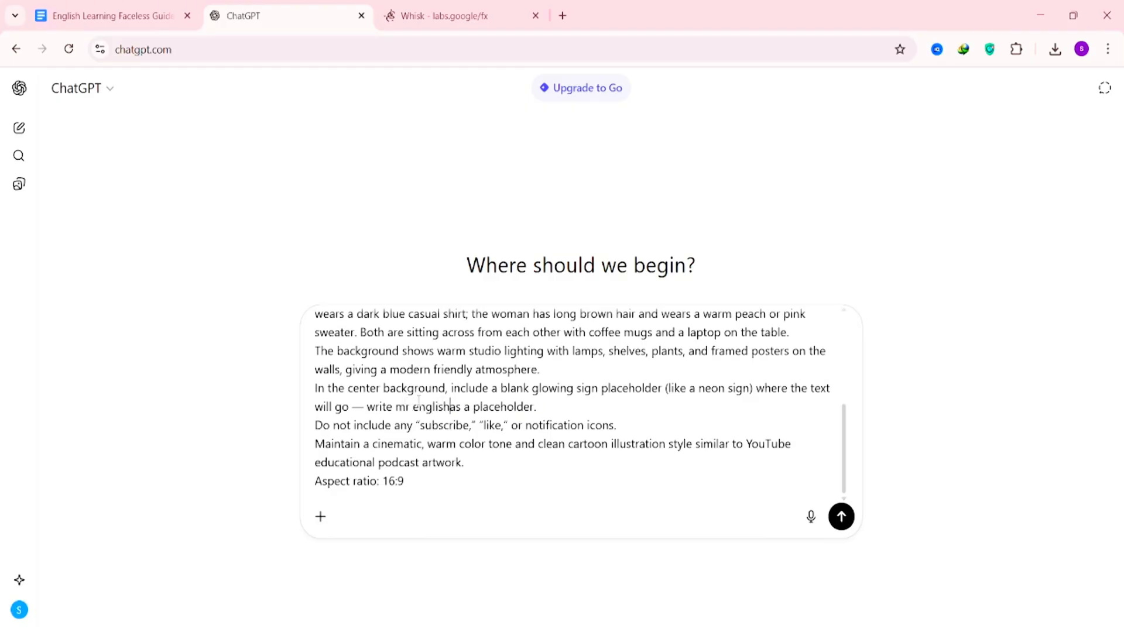
type("studio")
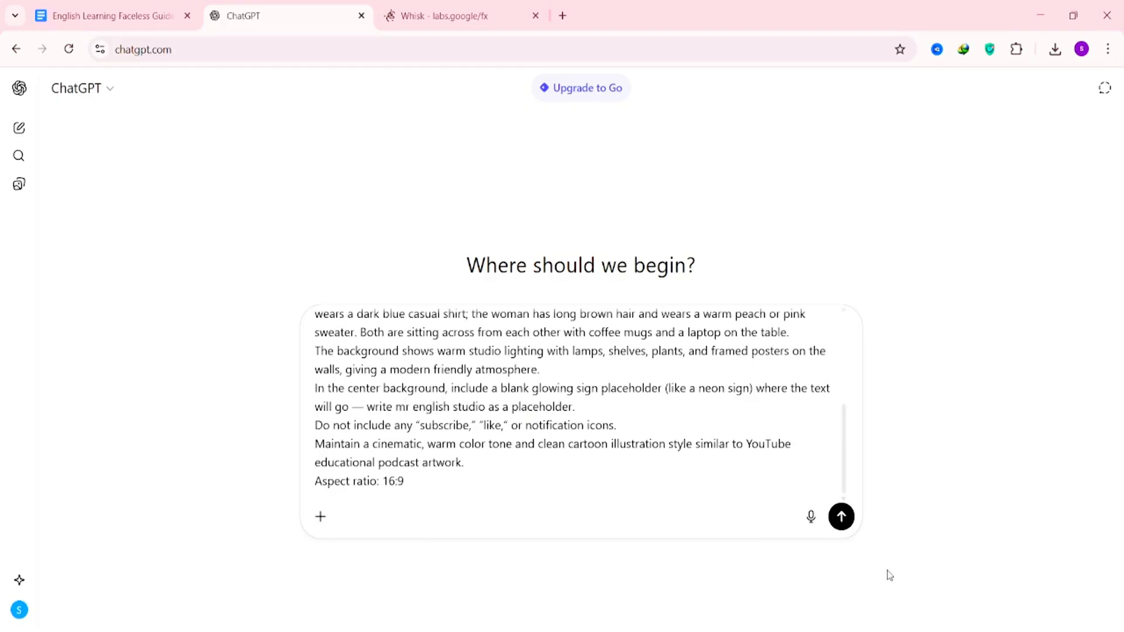
left_click(840, 516)
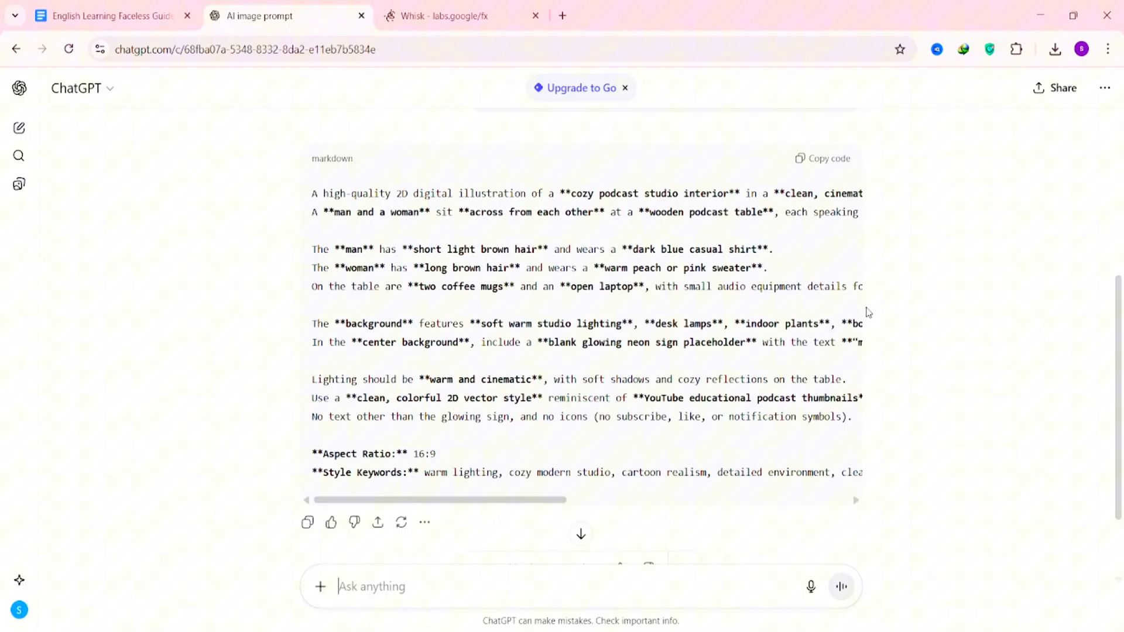
left_click(443, 15)
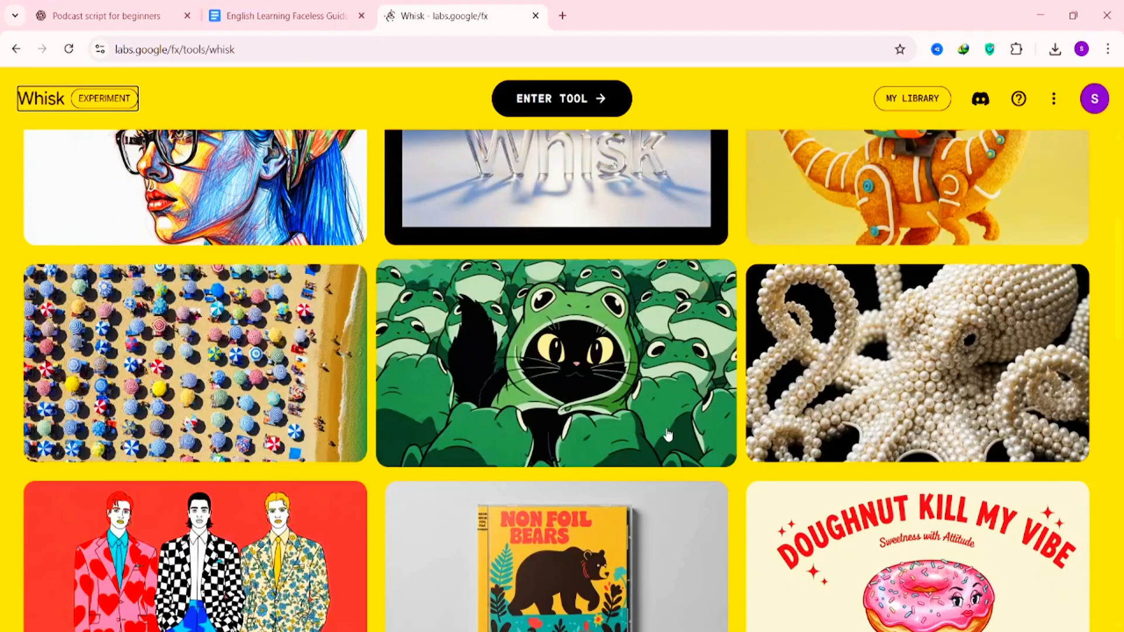
- Generate the studio illustrations from the pasted prompt and open the second image for refining
scroll("up", 3)
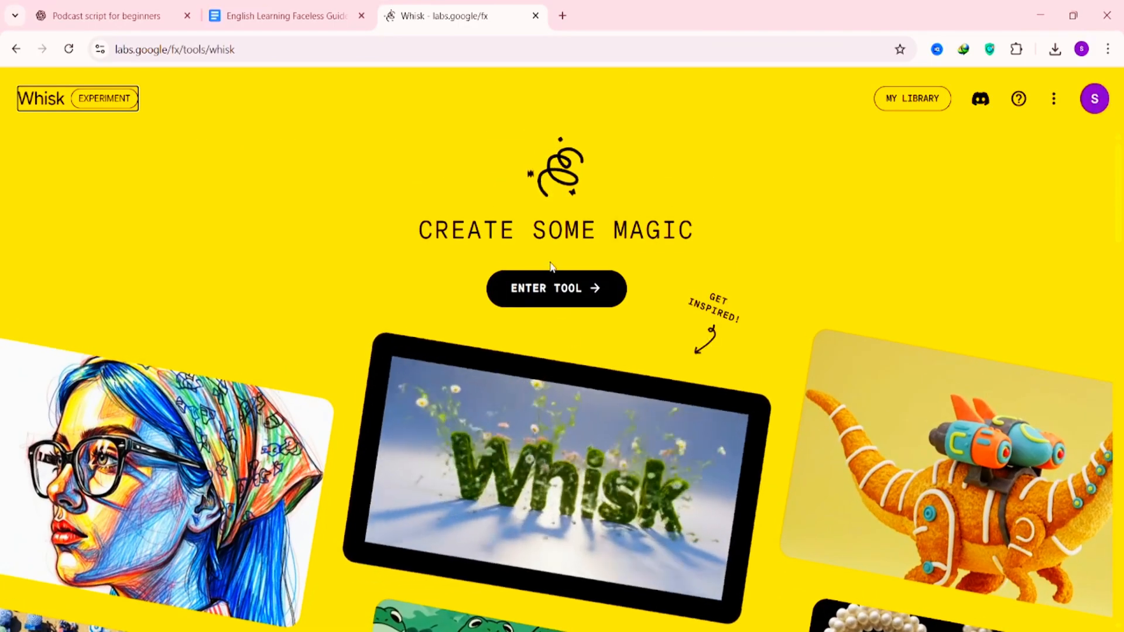
left_click(556, 288)
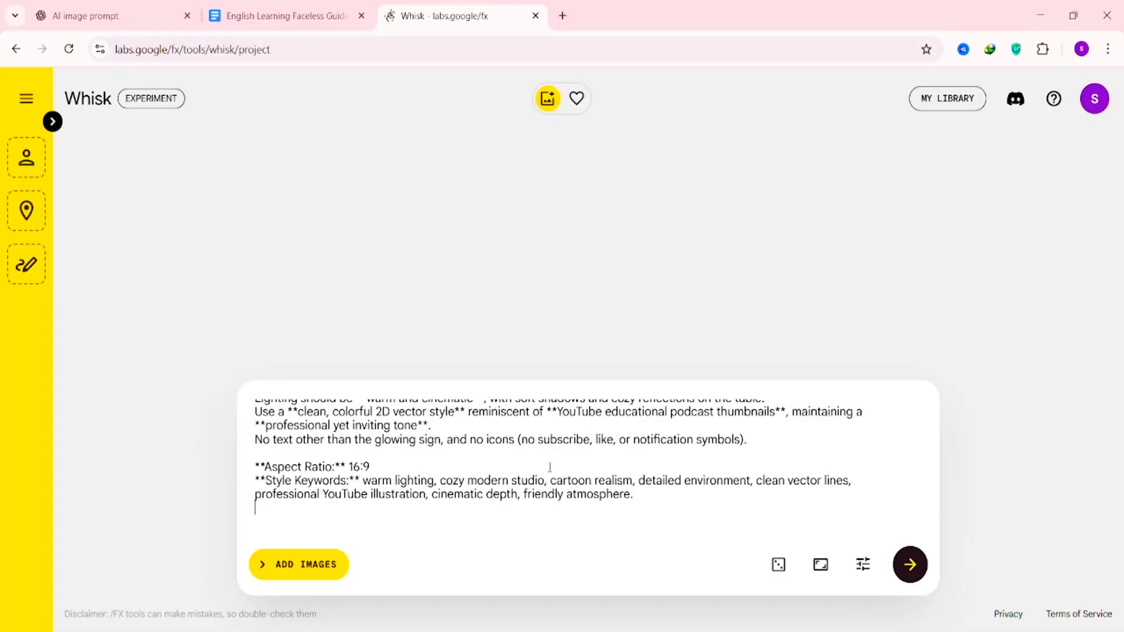
left_click(777, 564)
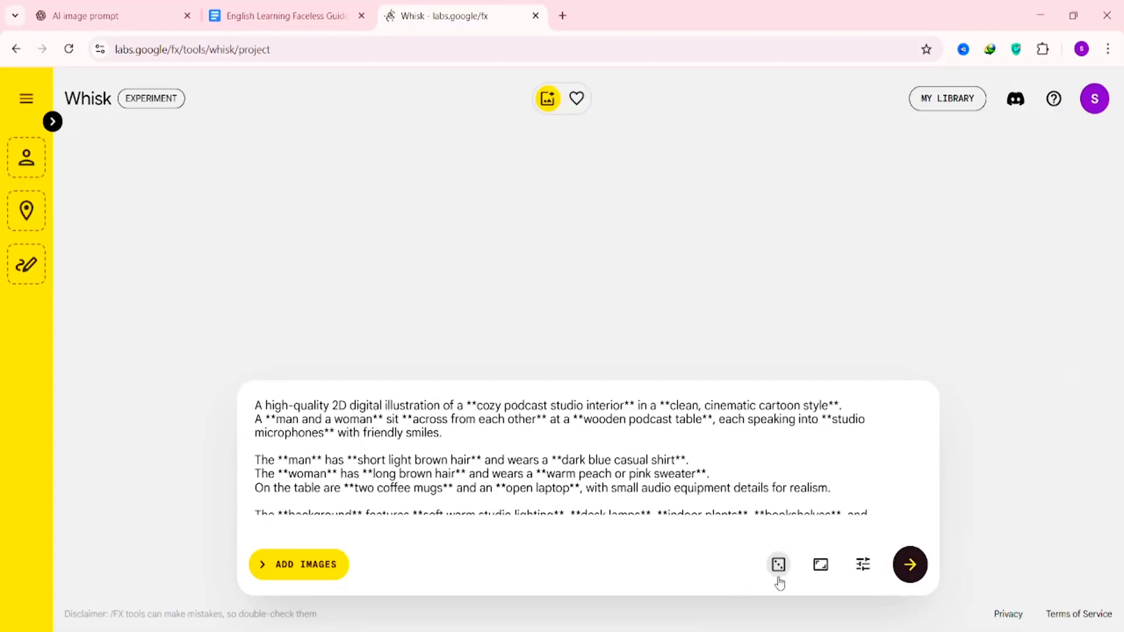
mouse_move(788, 578)
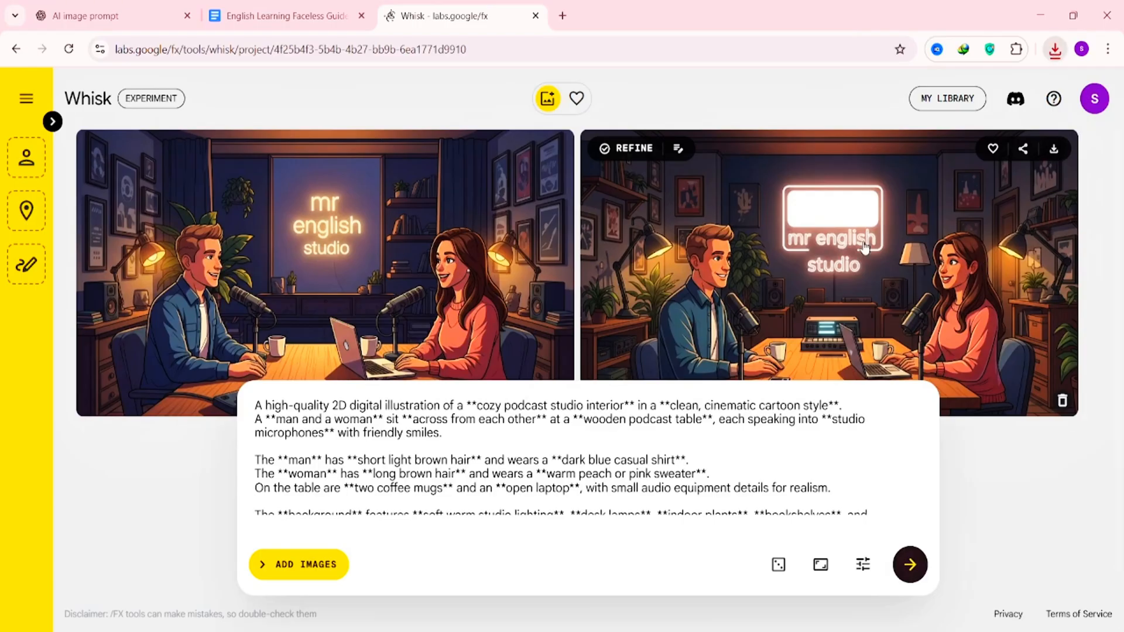
mouse_move(642, 156)
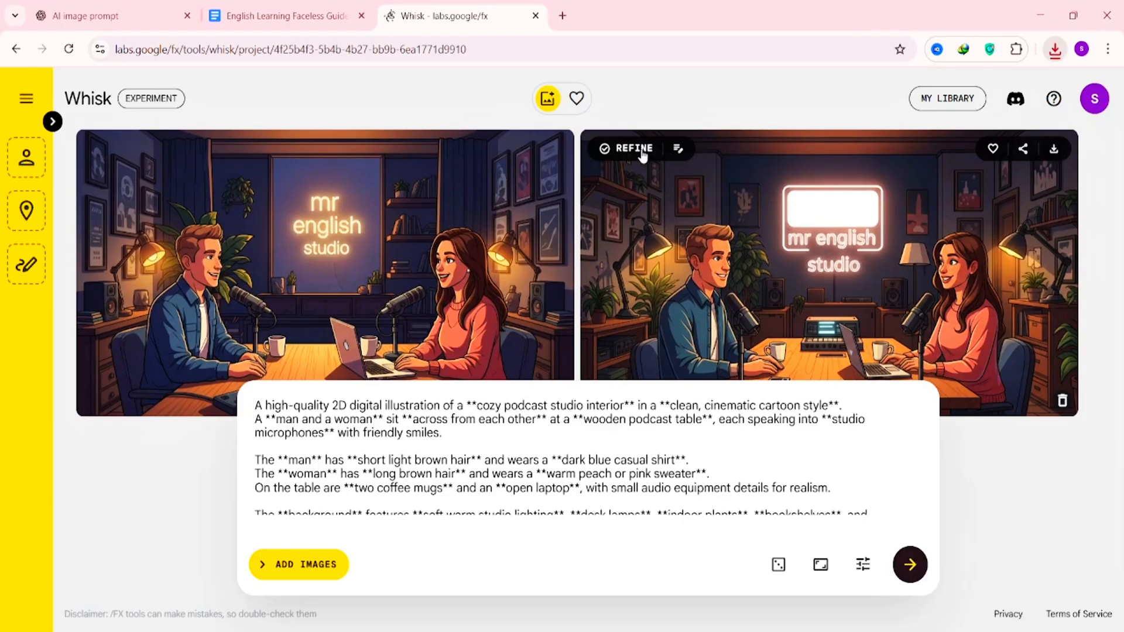
left_click(622, 149)
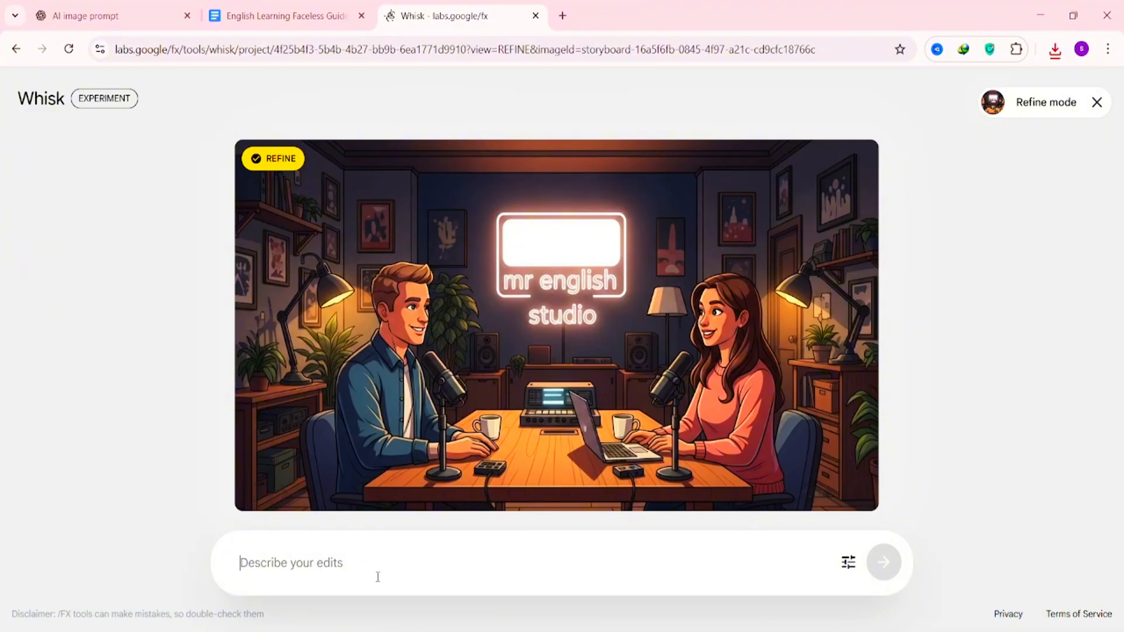
mouse_move(702, 423)
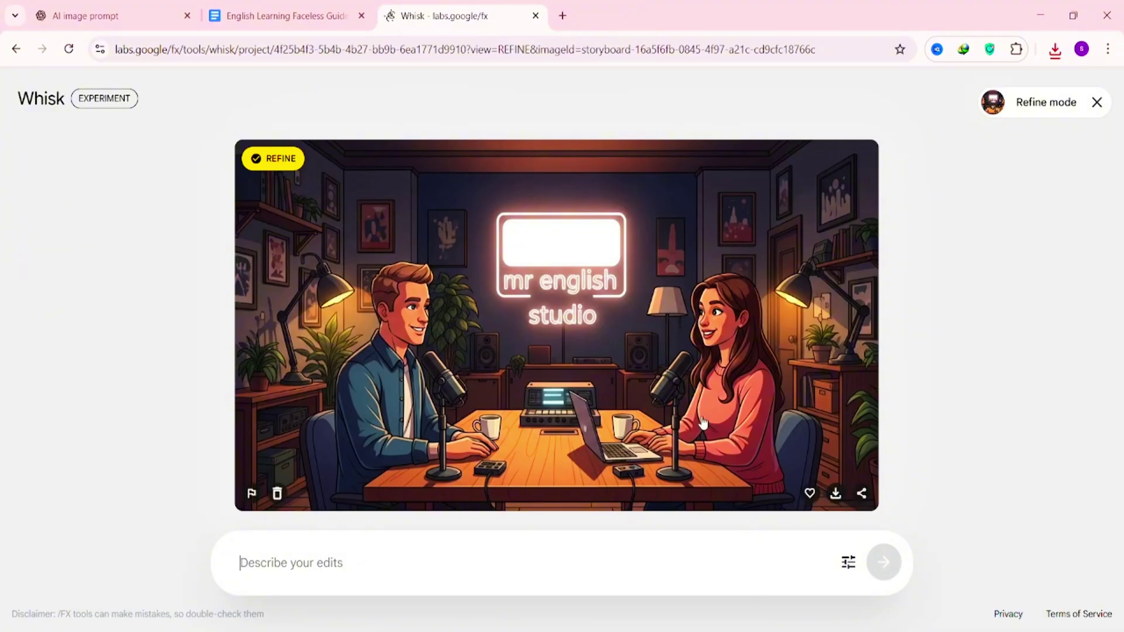
left_click(1096, 102)
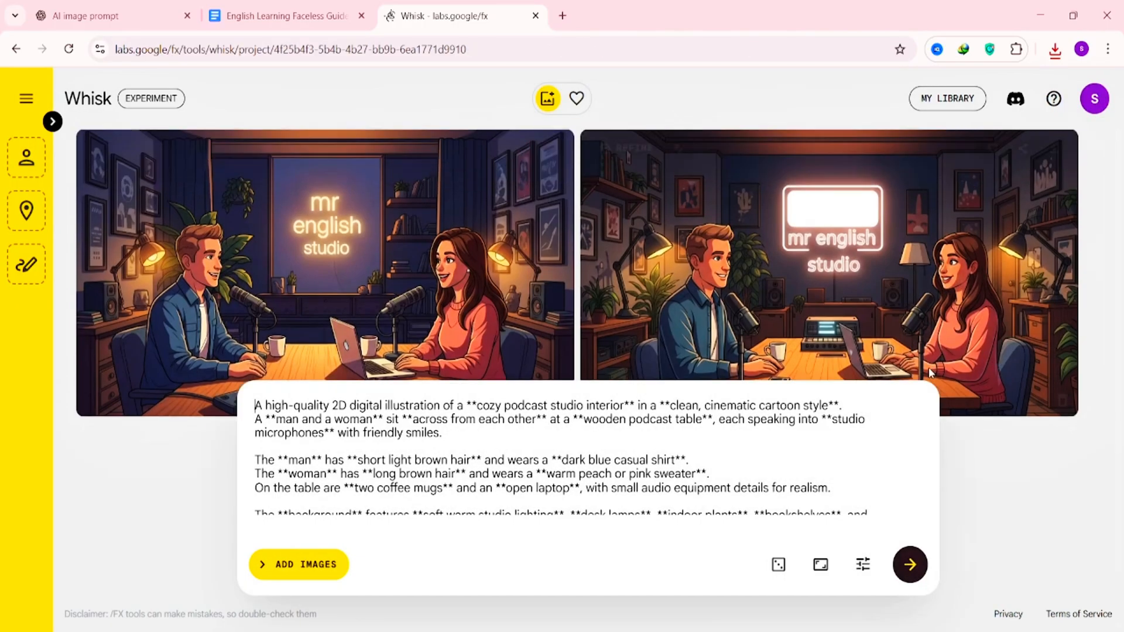
left_click(285, 15)
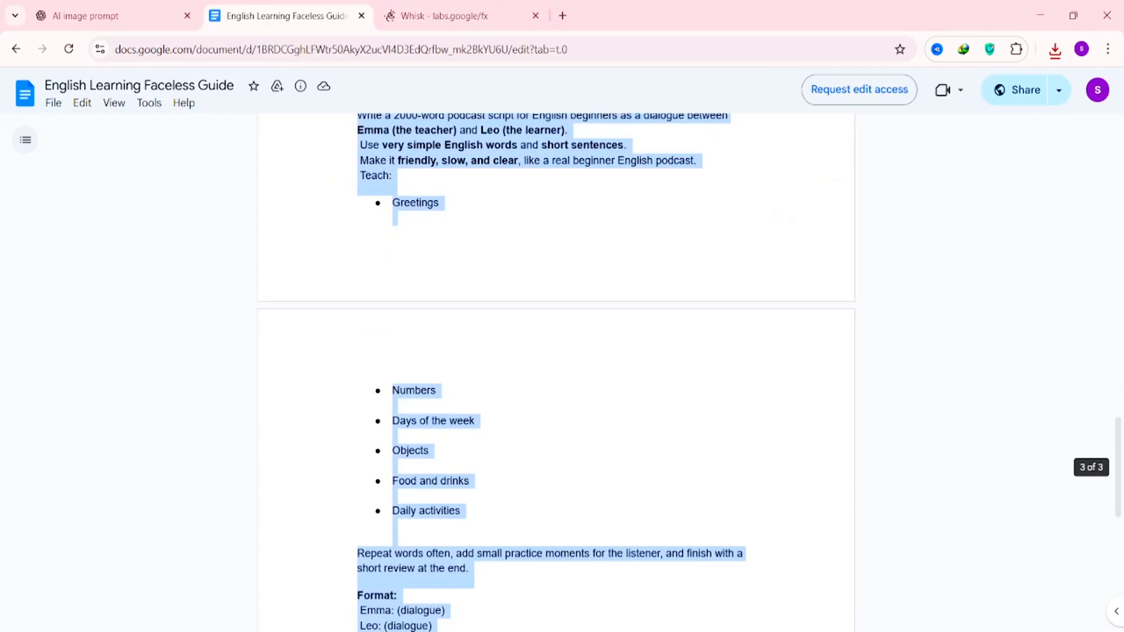
- Copy the Emma and Leo beginner podcast script prompt from page 3 of the guide
scroll("down", 3)
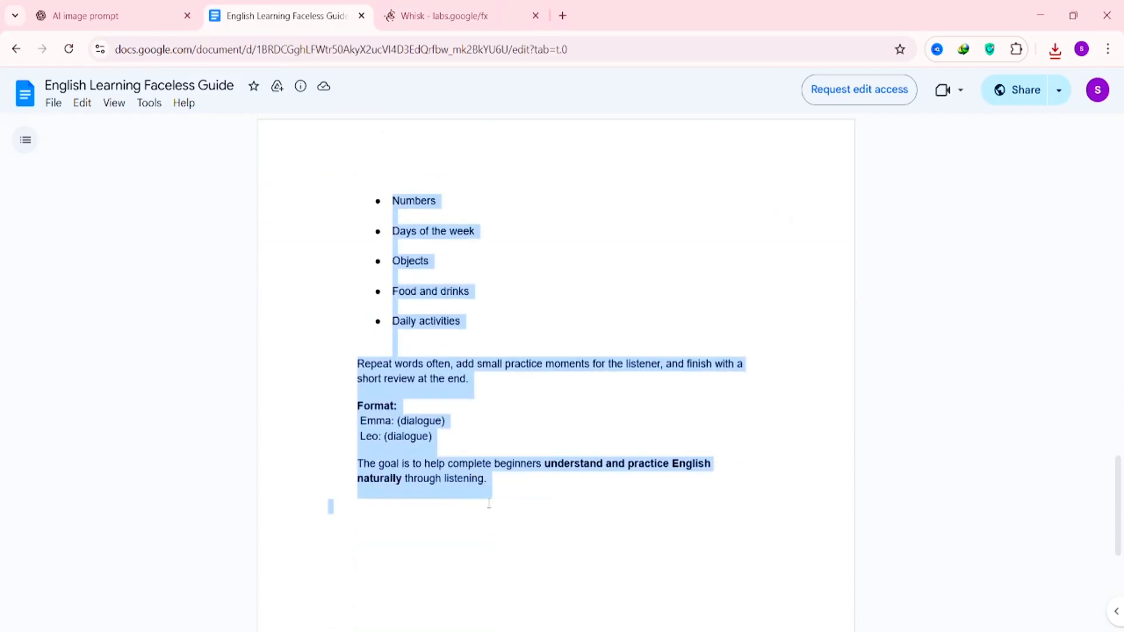
left_click(108, 15)
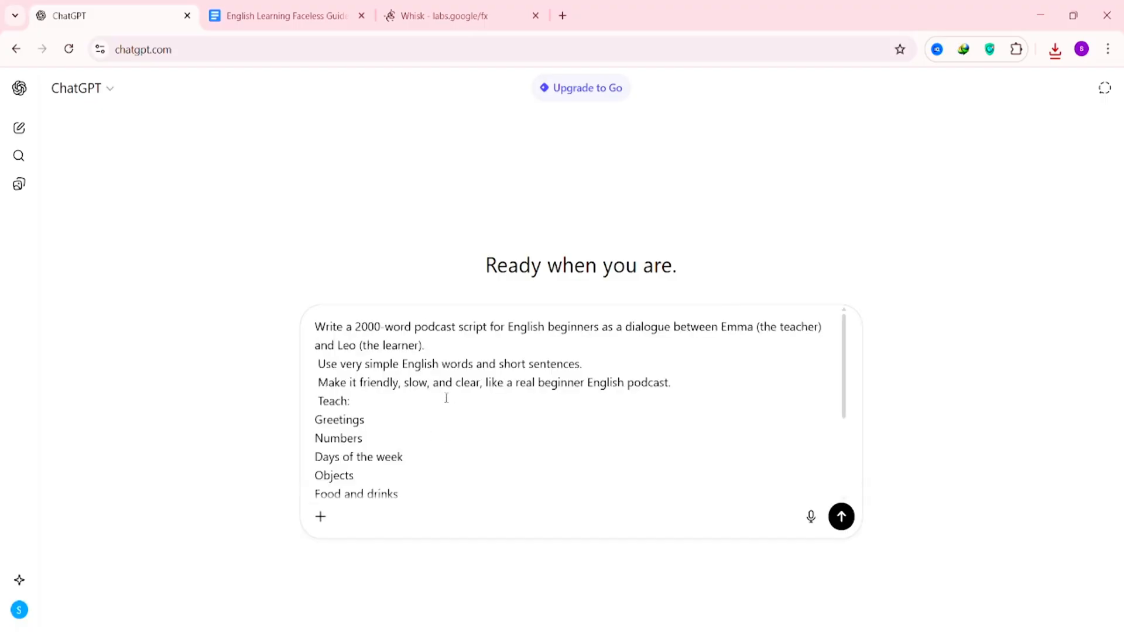
- Send the prompt and read through the generated Emma and Leo podcast script from greetings onward
left_click(840, 516)
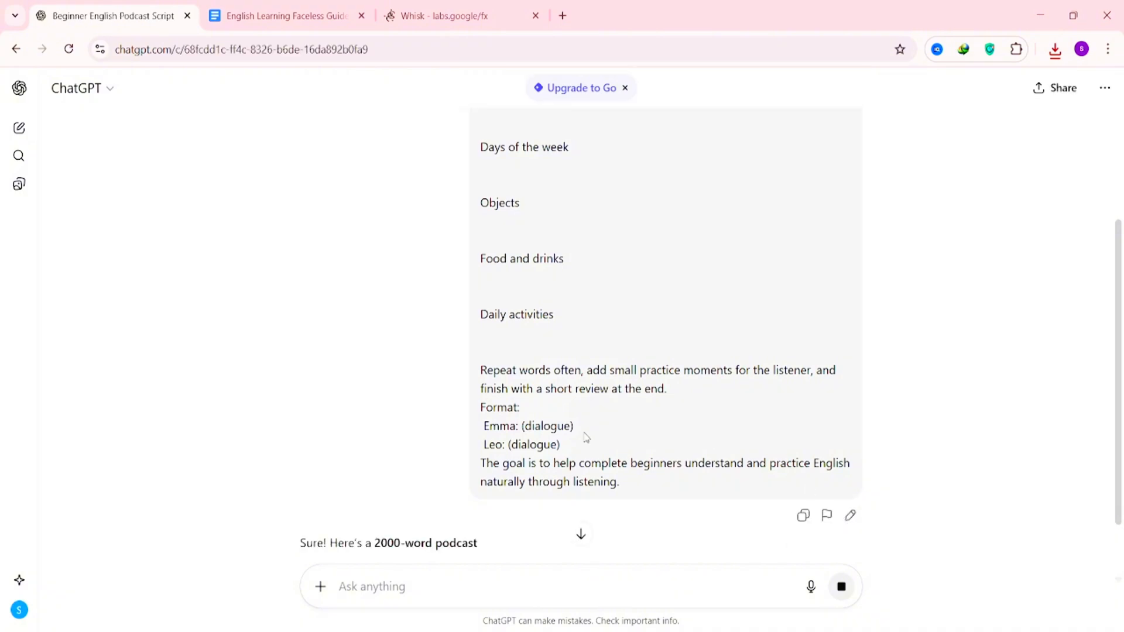
scroll("down", 3)
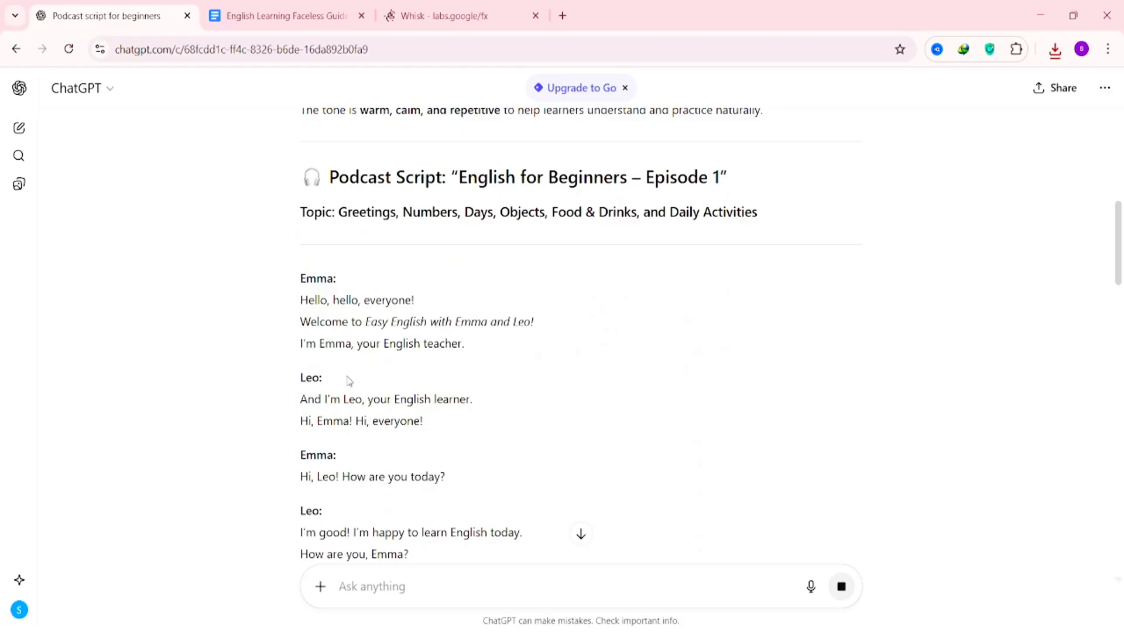
scroll("down", 3)
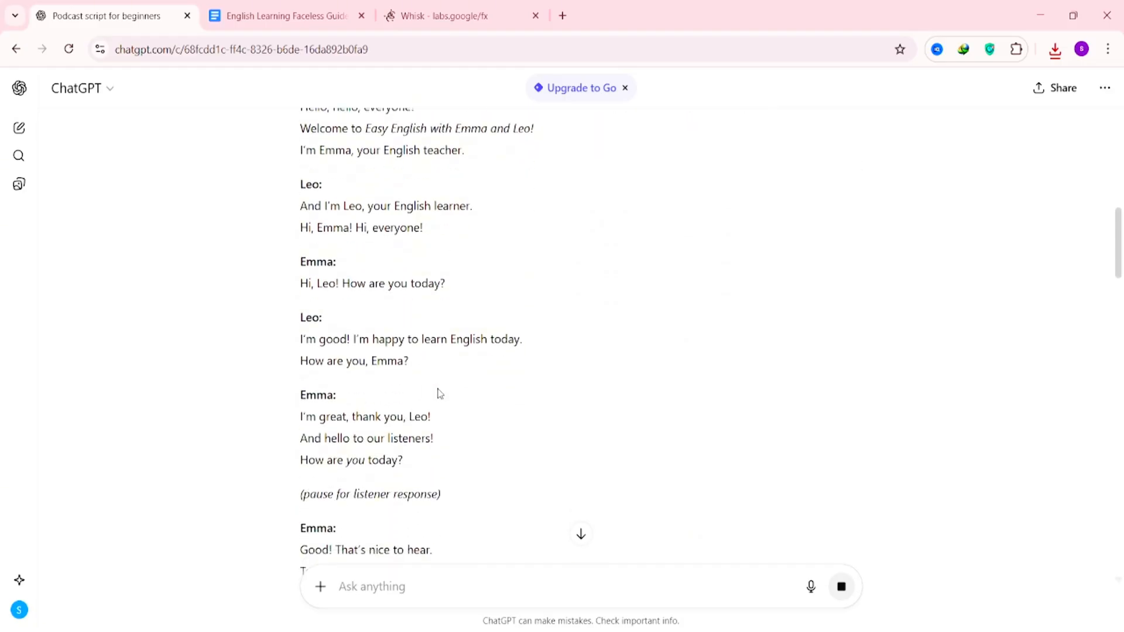
scroll("down", 3)
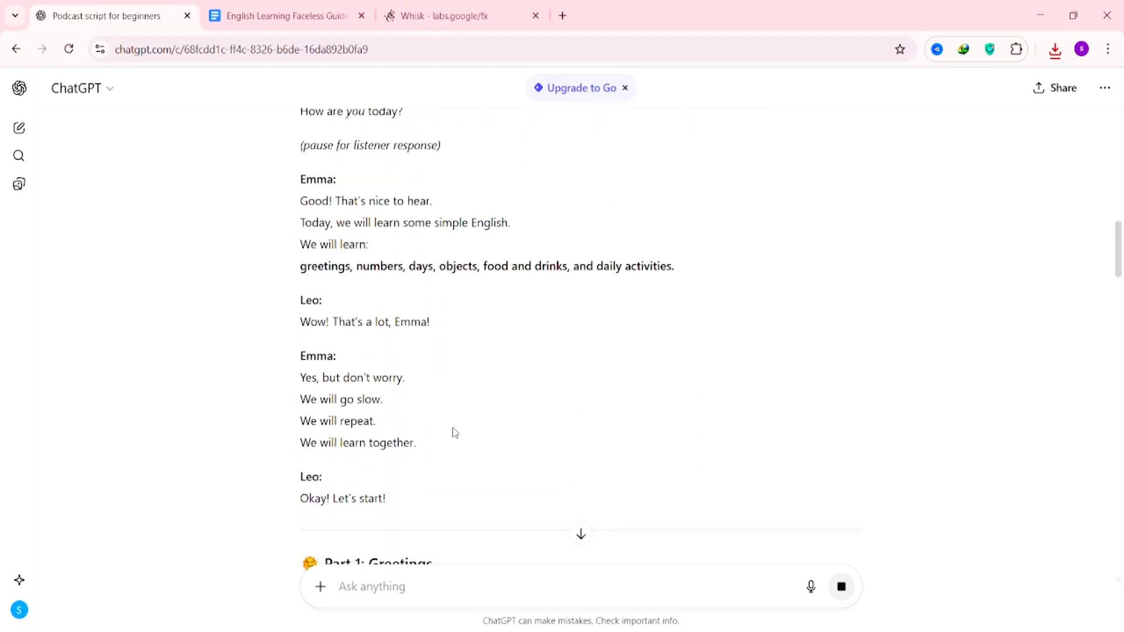
scroll("down", 3)
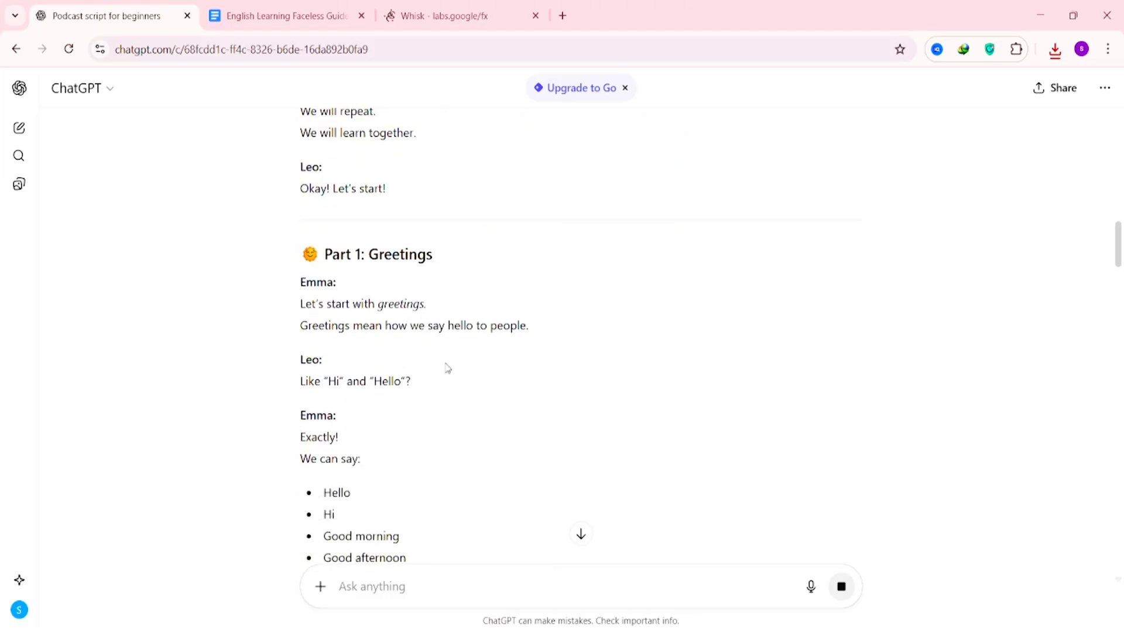
scroll("down", 3)
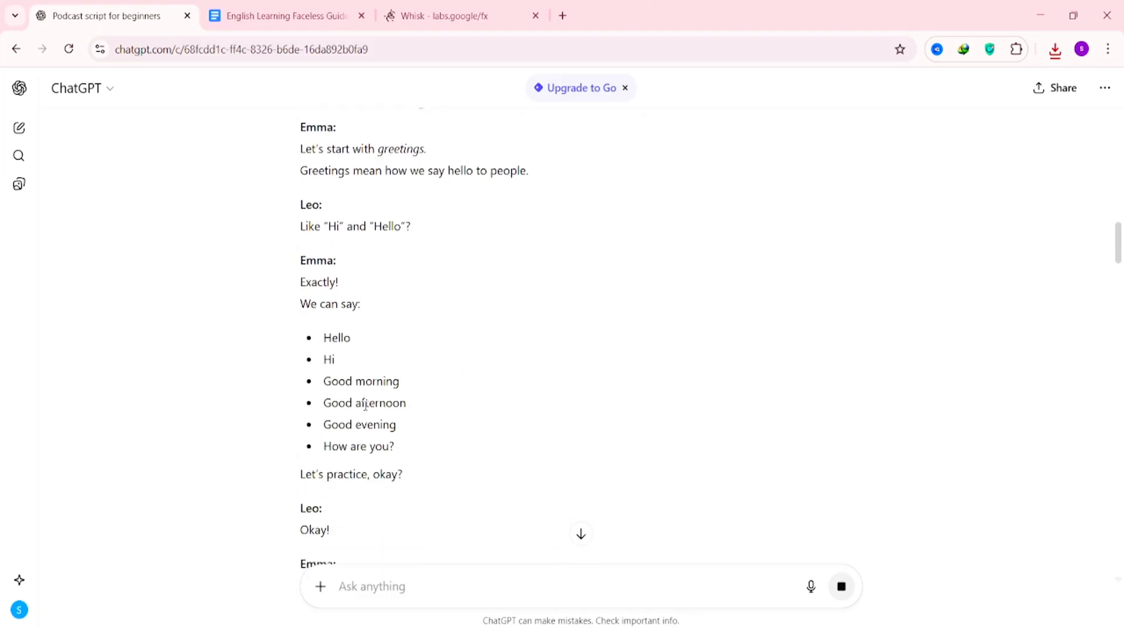
scroll("down", 3)
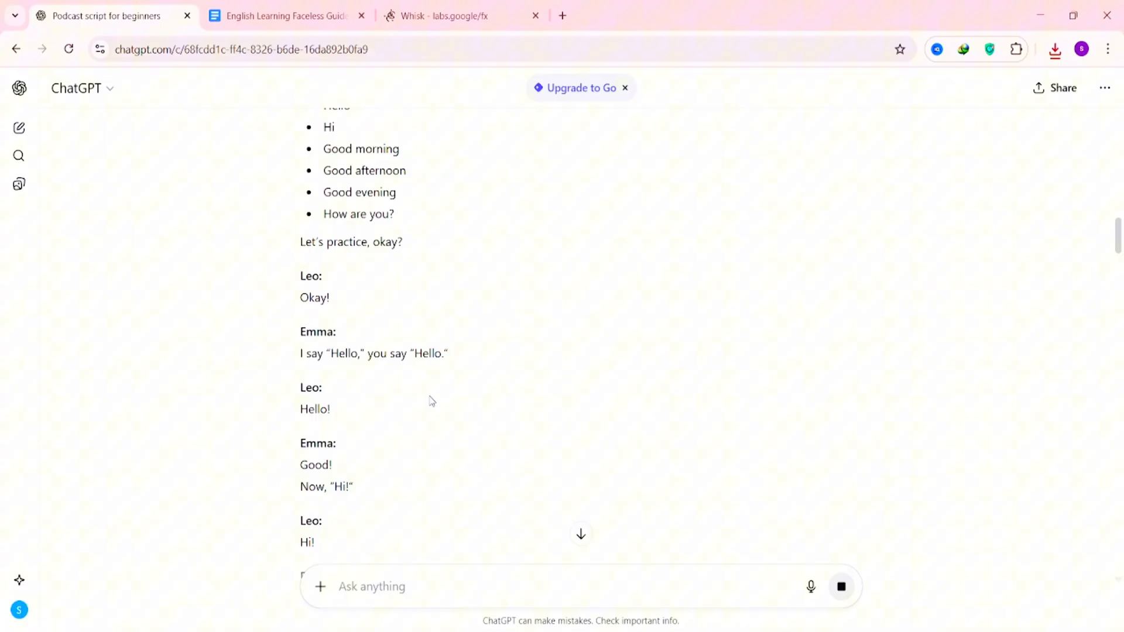
scroll("down", 3)
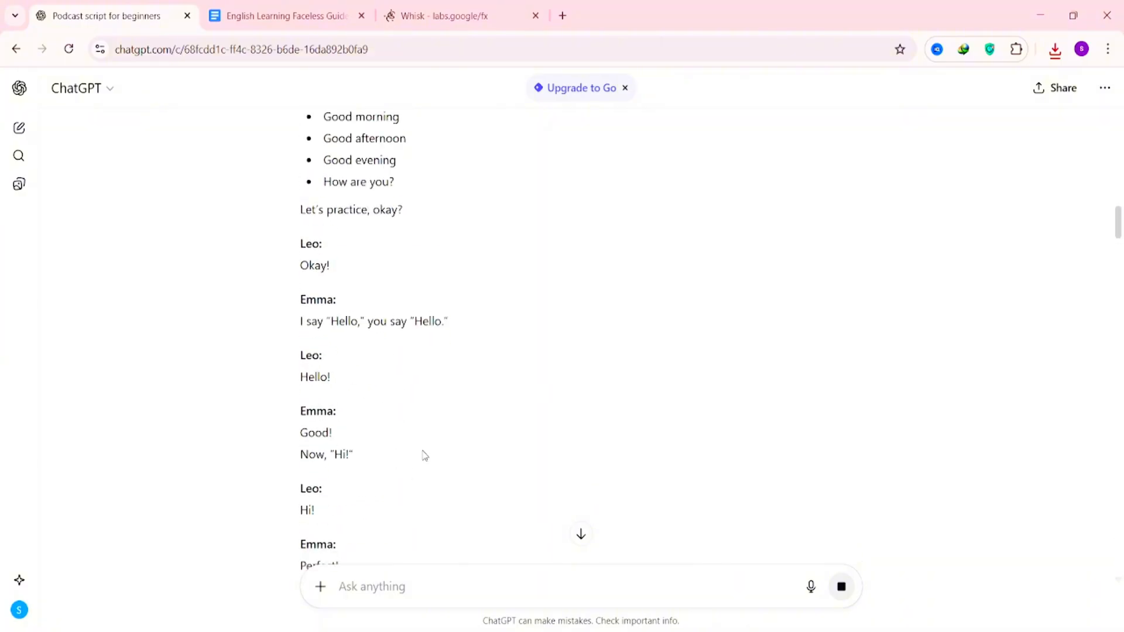
scroll("up", 3)
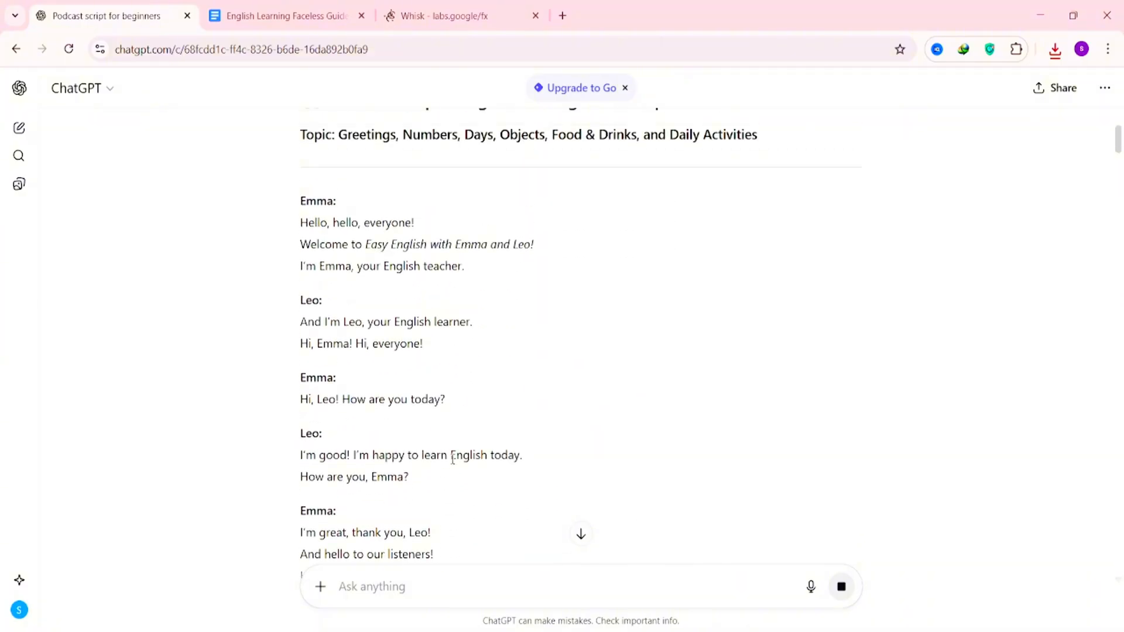
scroll("up", 3)
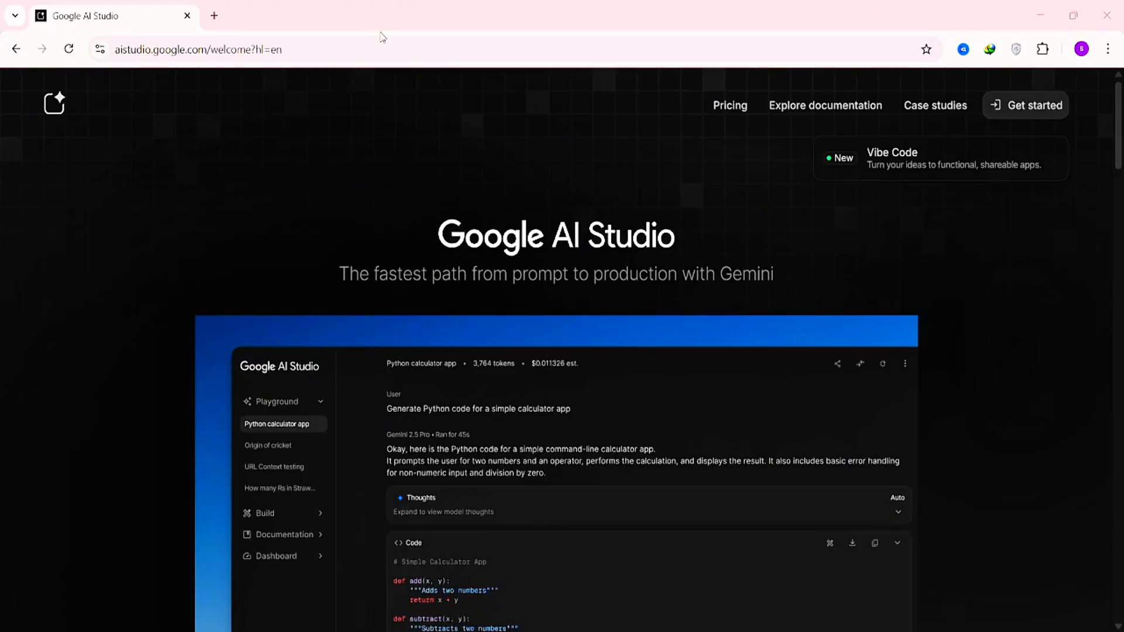
mouse_move(492, 254)
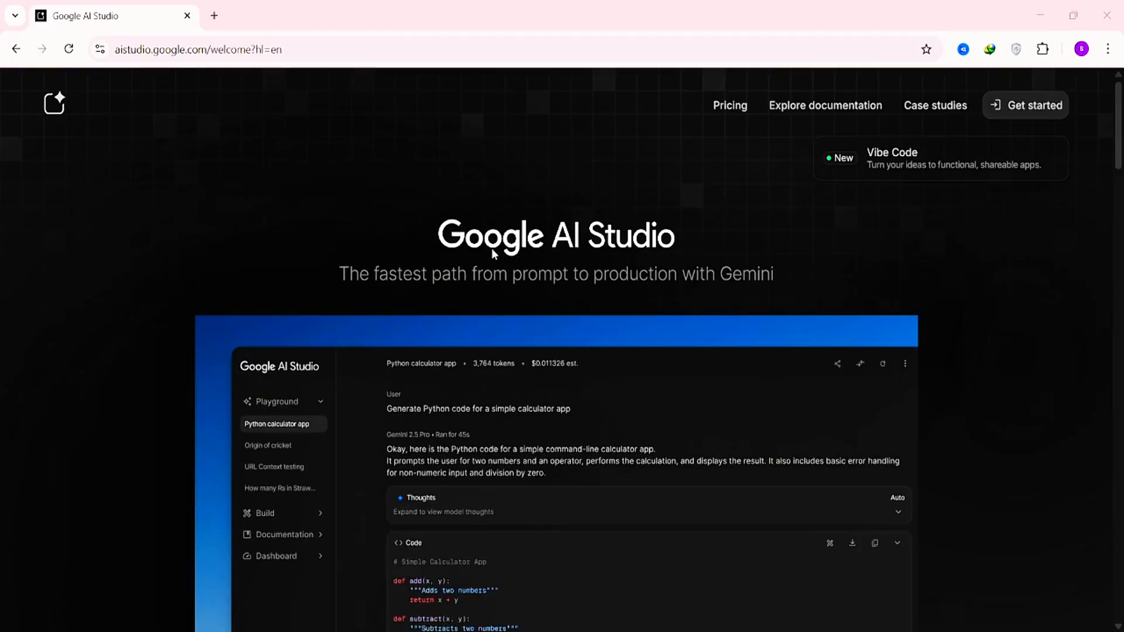
scroll("down", 3)
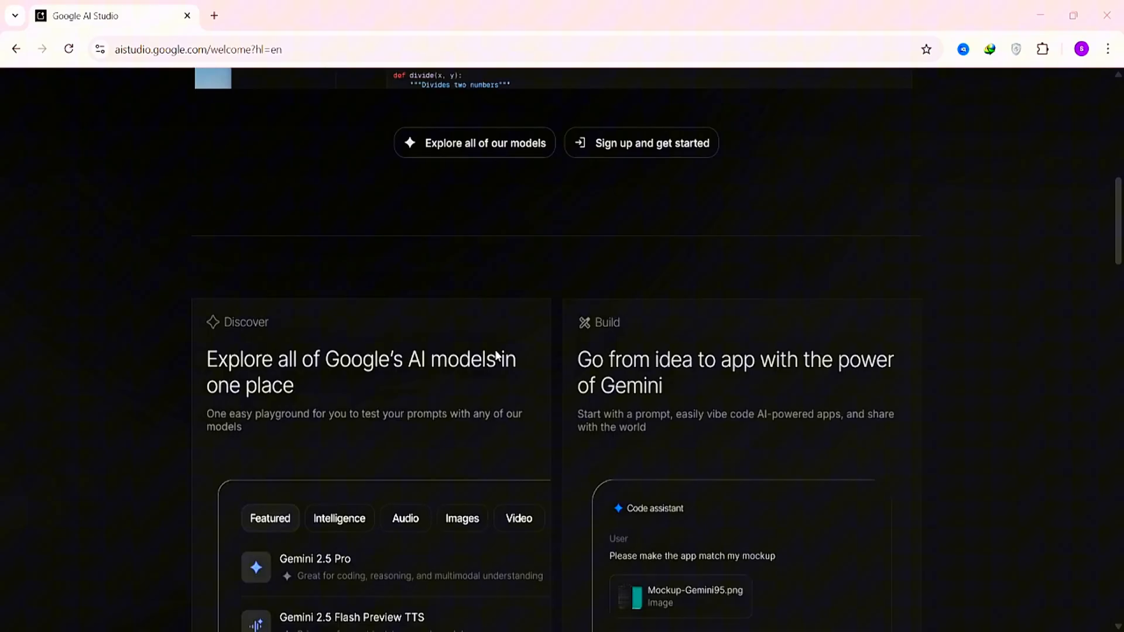
scroll("down", 3)
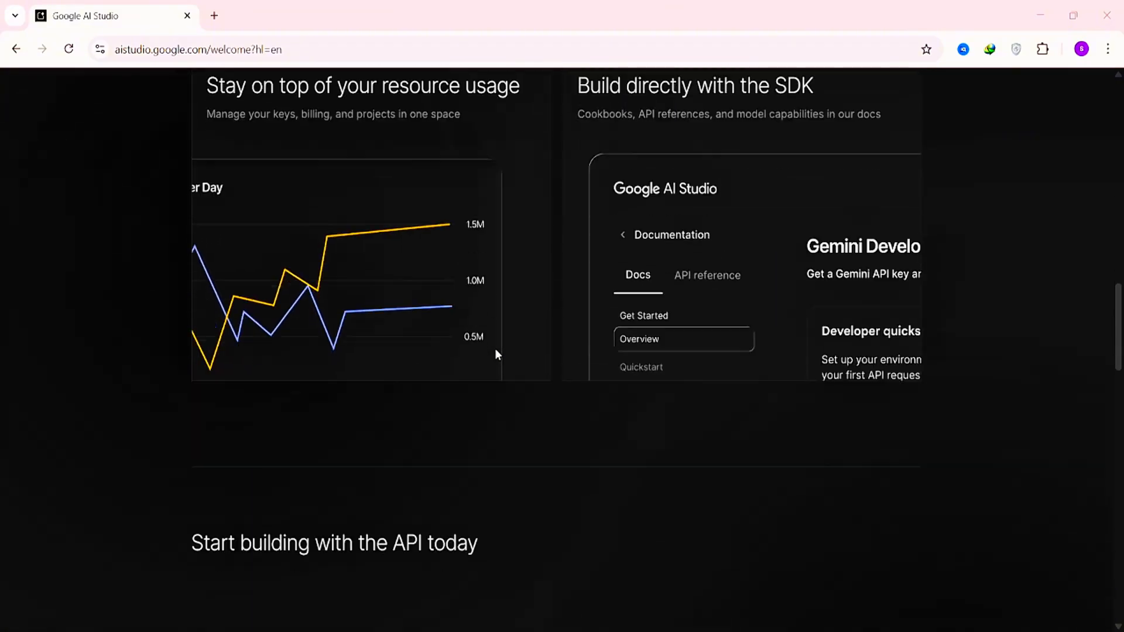
scroll("down", 3)
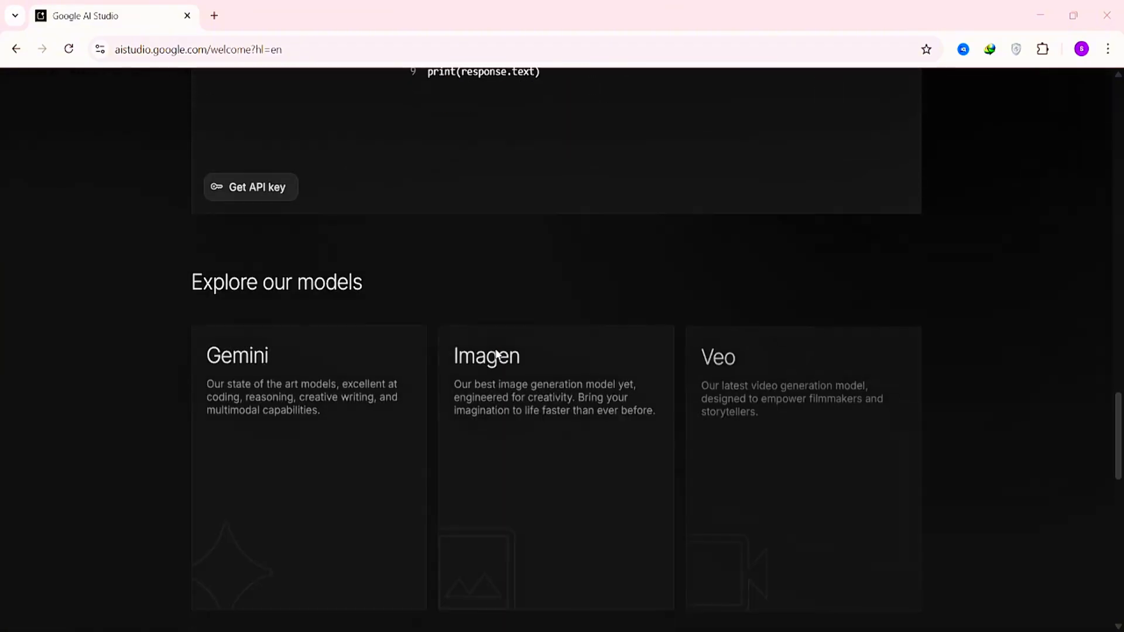
scroll("down", 3)
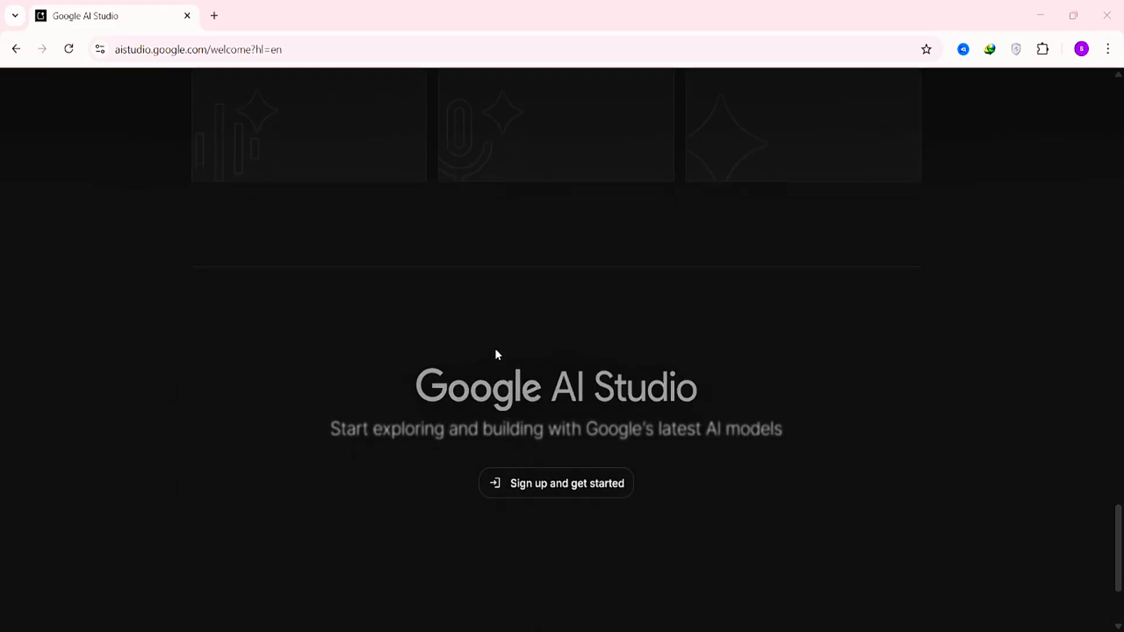
scroll("down", 3)
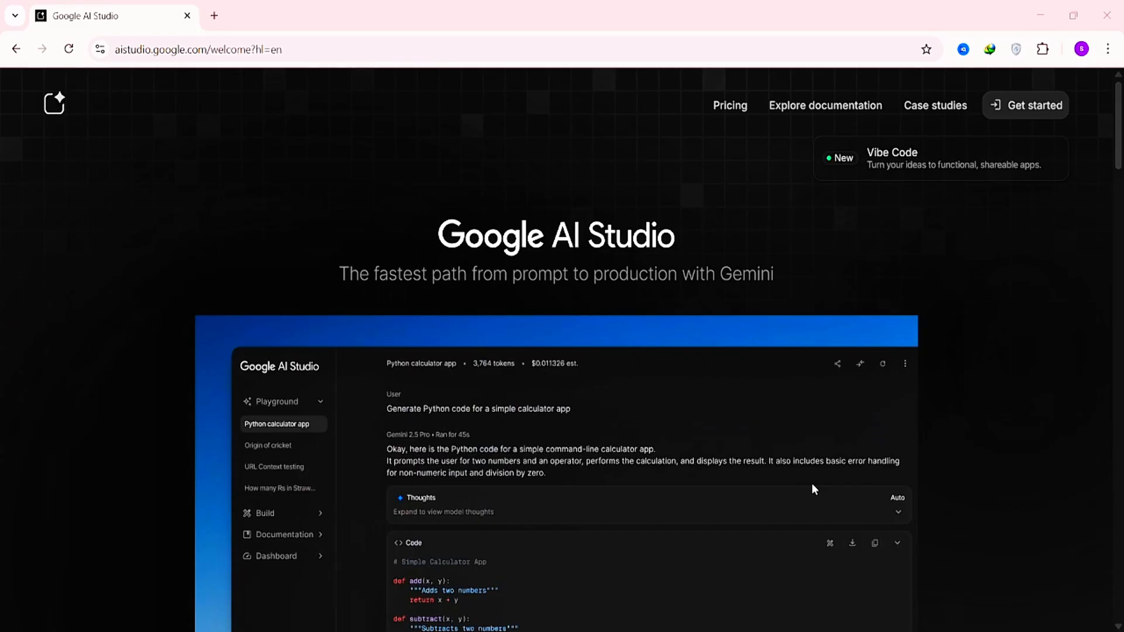
mouse_move(942, 309)
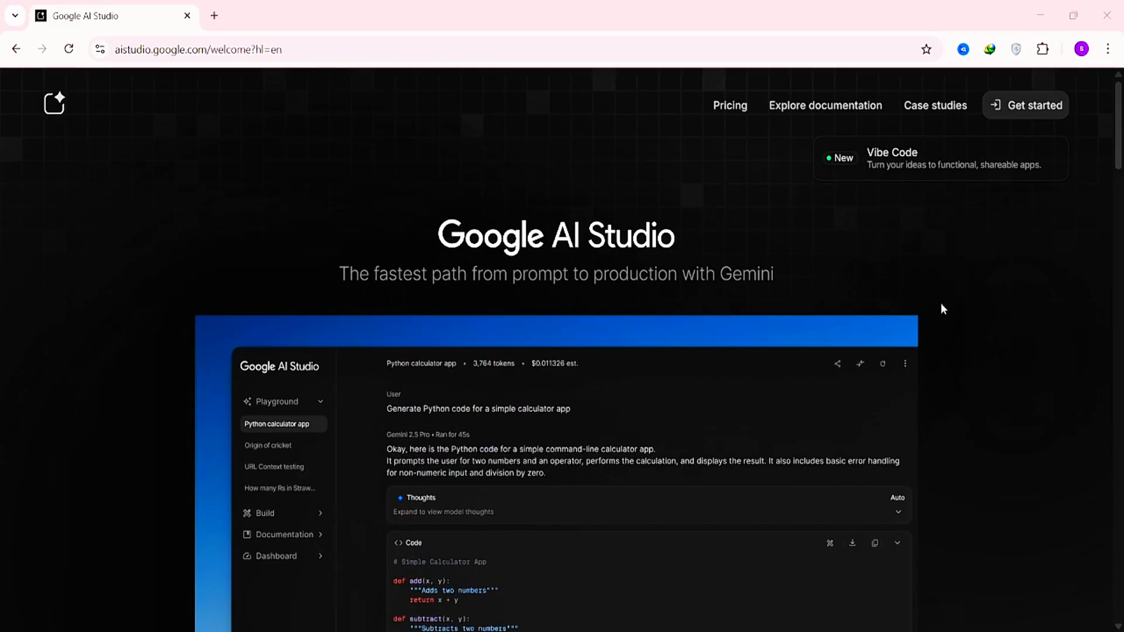
- Get started into the signed-in workspace and land on the Home dashboard
left_click(1025, 105)
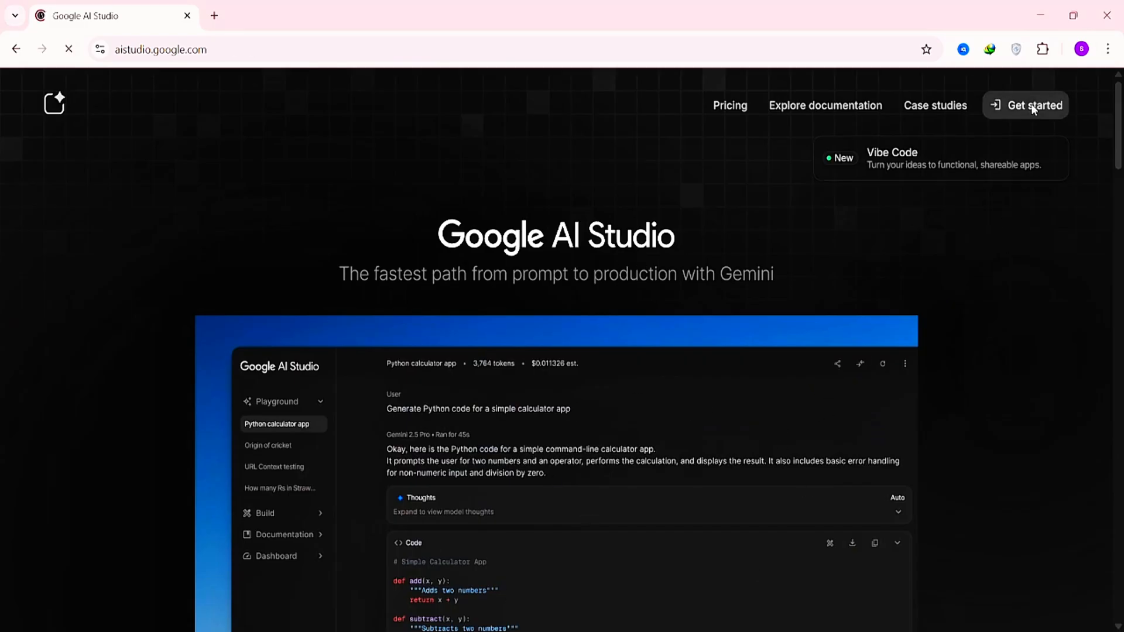
left_click(1032, 104)
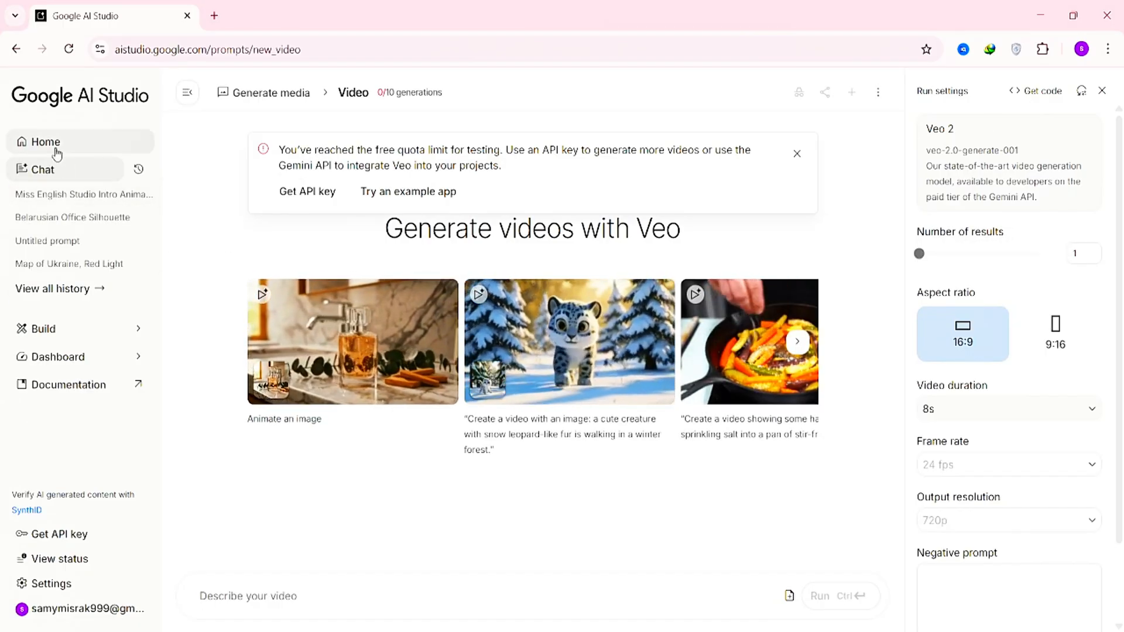
left_click(44, 142)
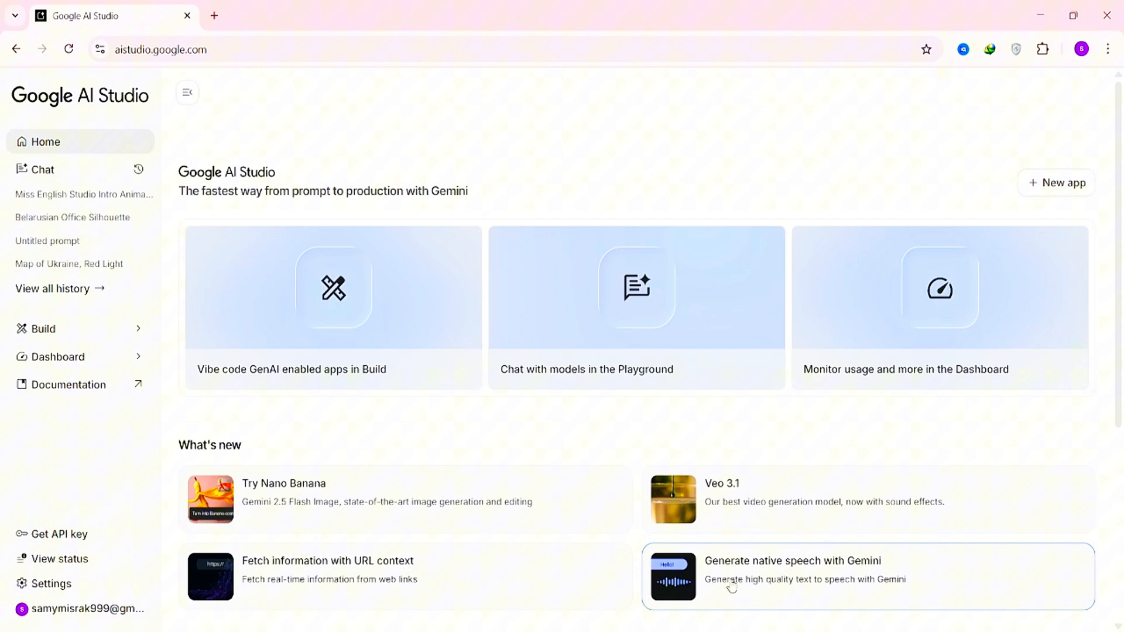
- Start native speech generation in multi-speaker mode and return to the script for the speaker names
left_click(792, 560)
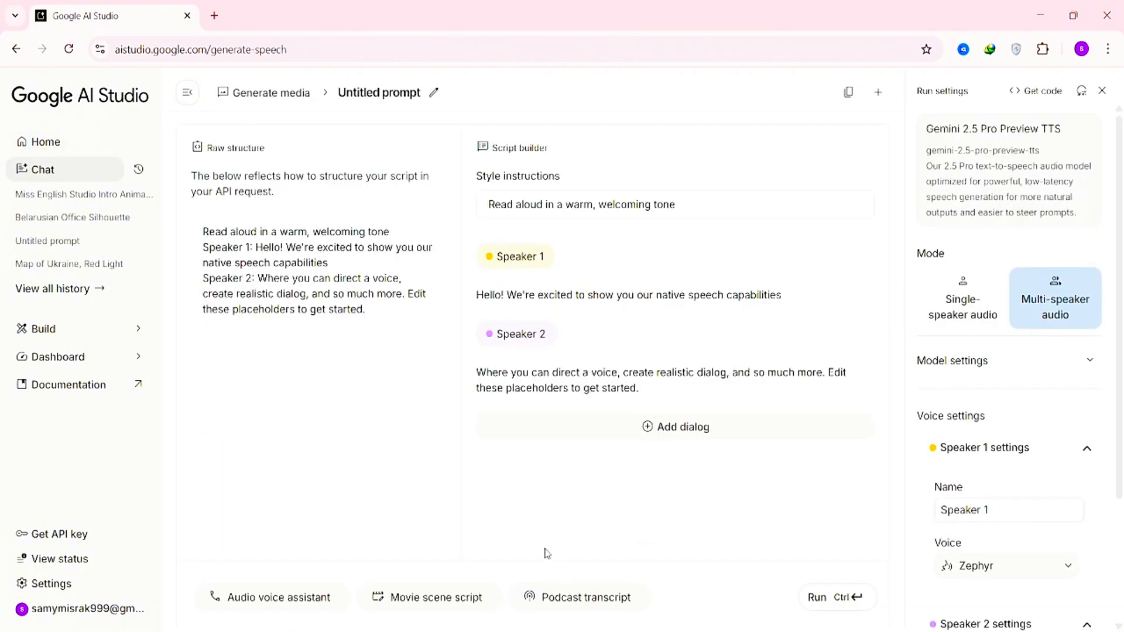
mouse_move(952, 352)
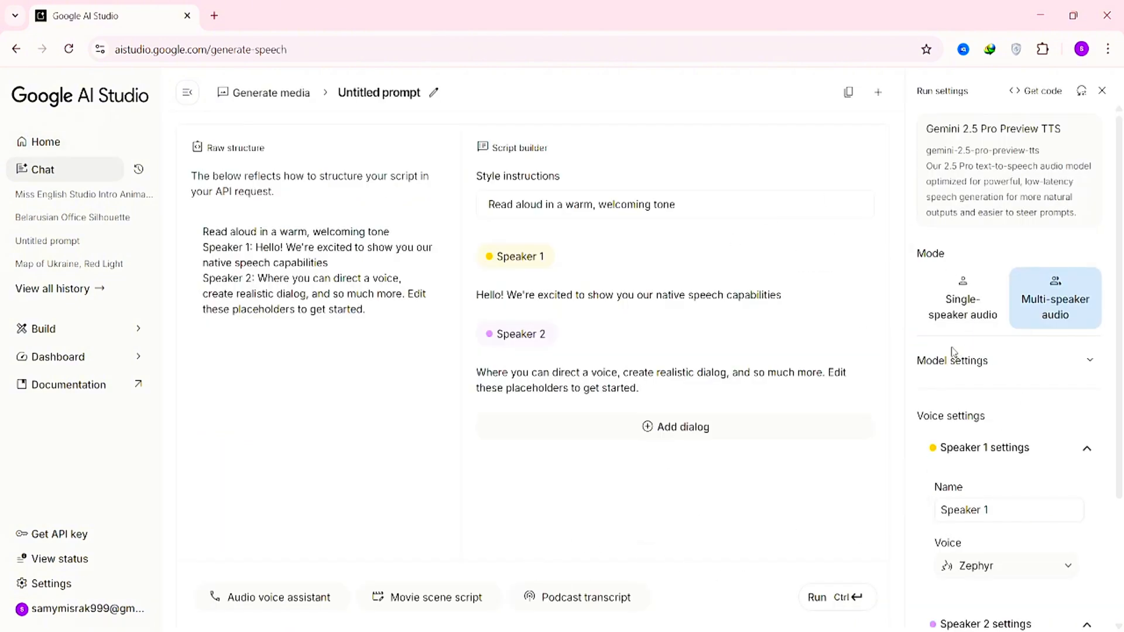
mouse_move(1025, 500)
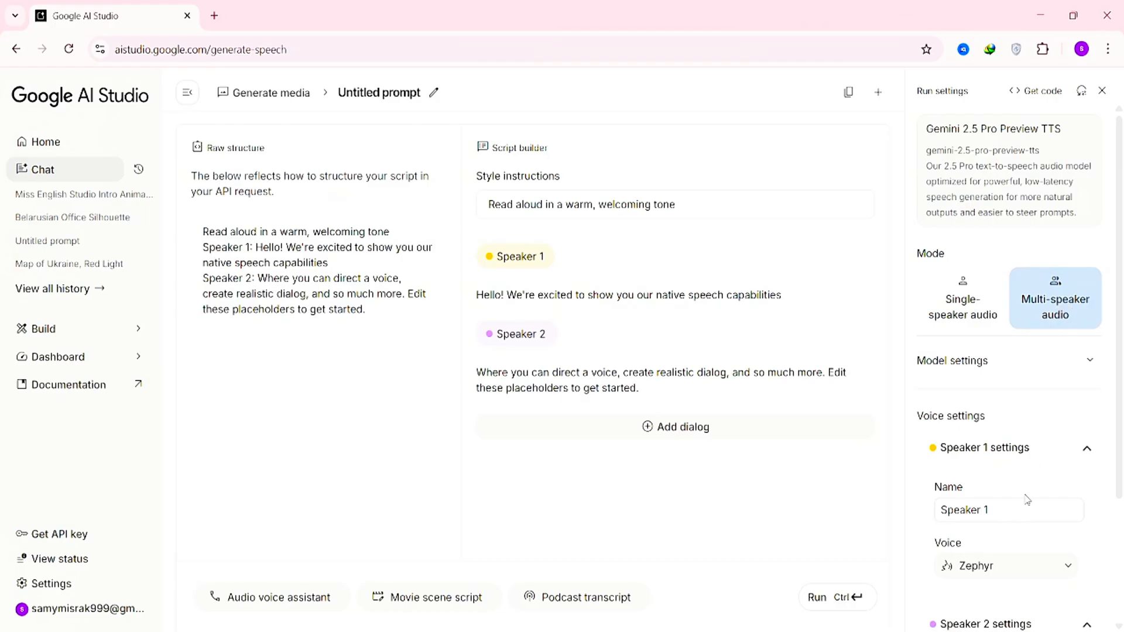
mouse_move(1027, 361)
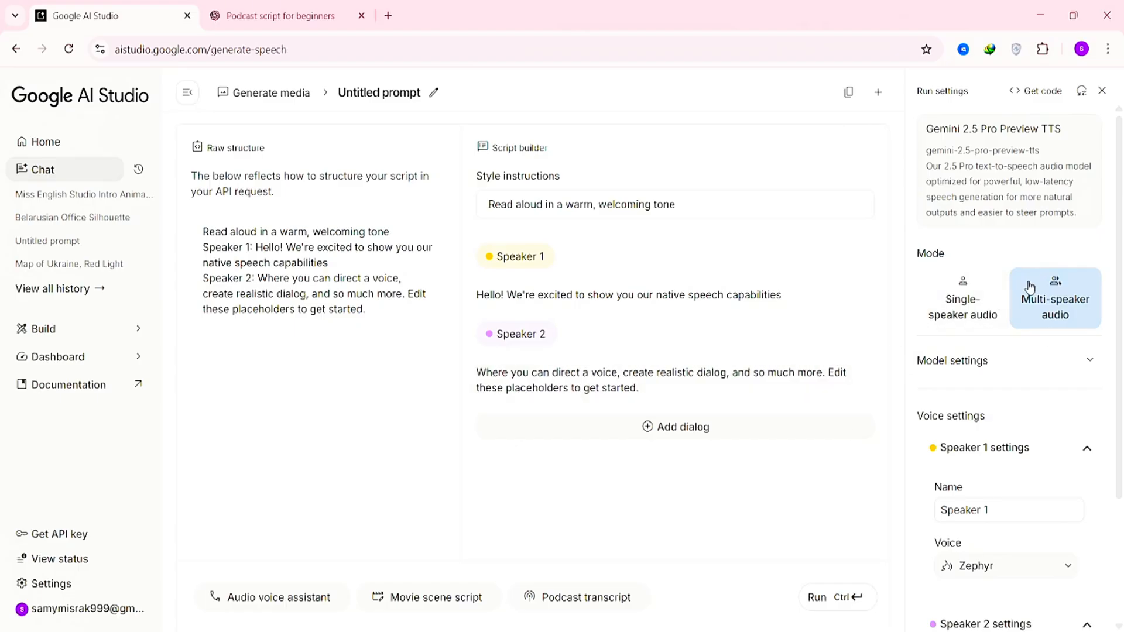
scroll("down", 3)
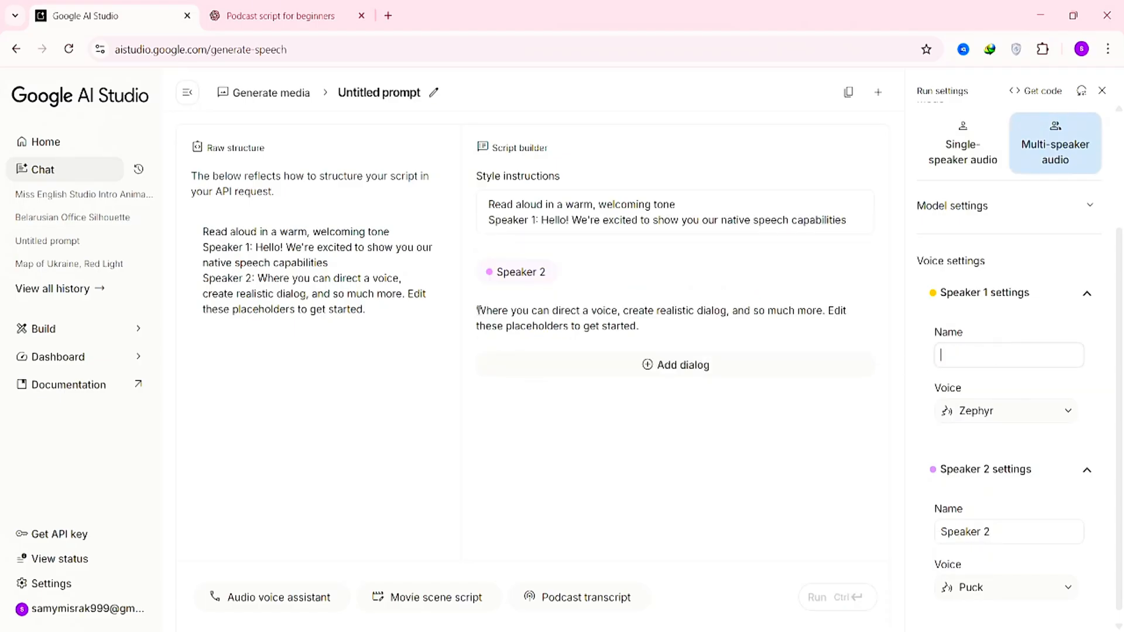
left_click(283, 15)
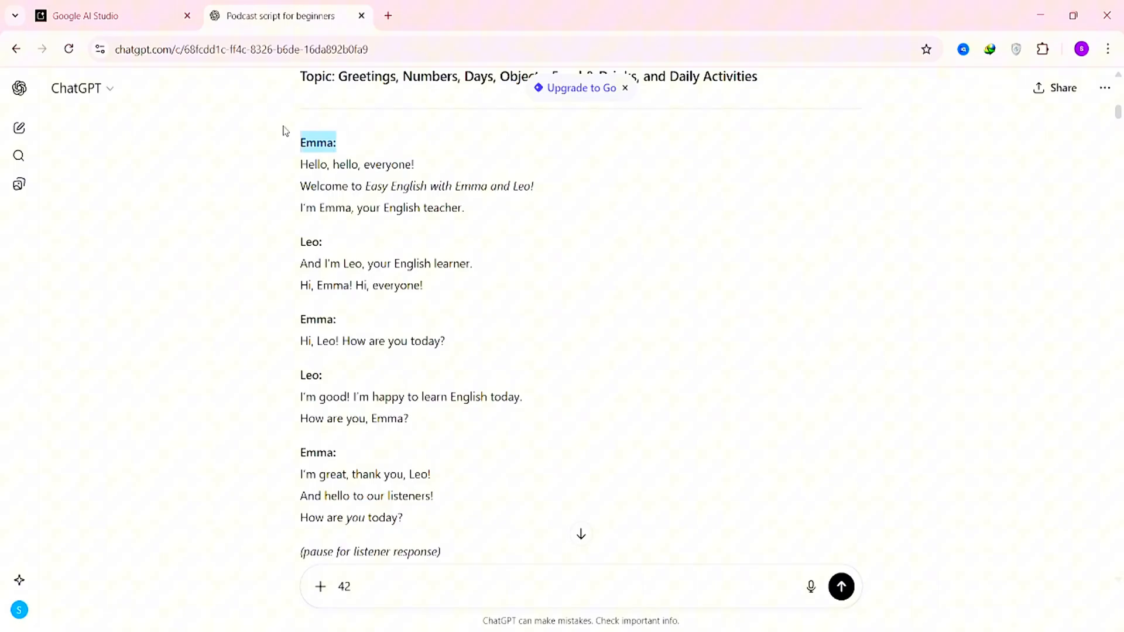
- Name Speaker 1 Emma with Autonoe and Speaker 2 Leo with Charon, checking names against the script
left_click(108, 16)
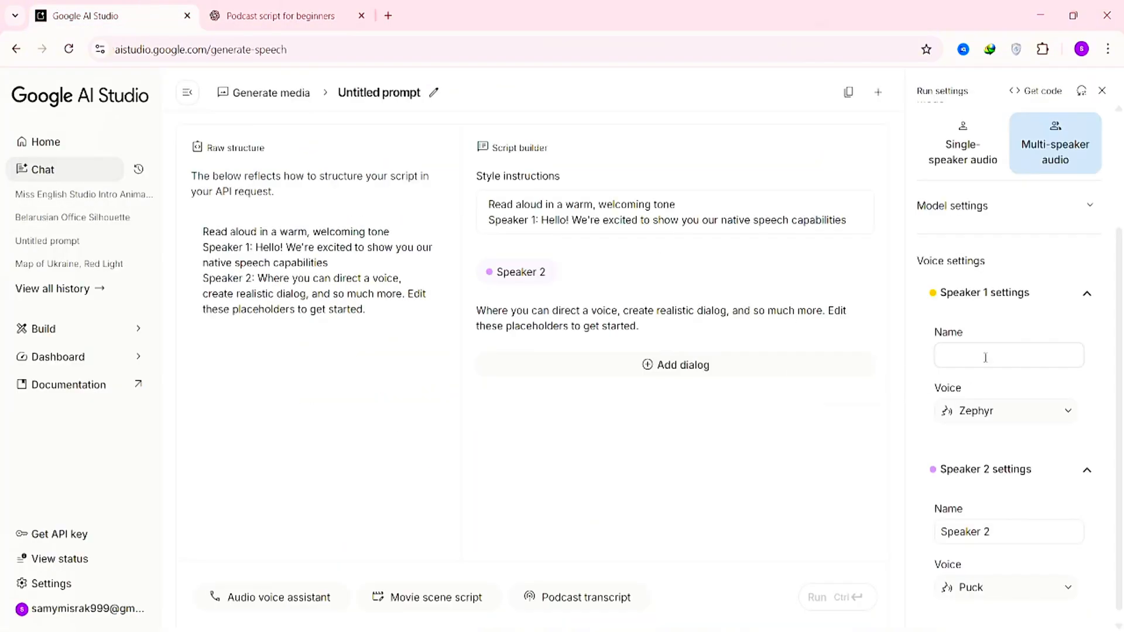
type("Emma:")
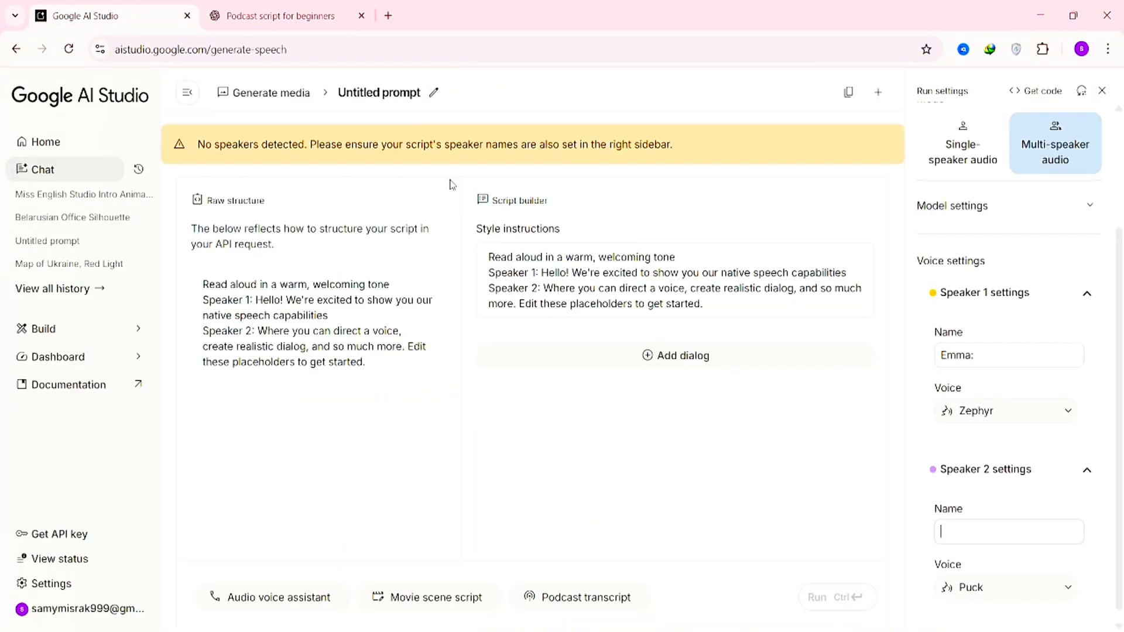
left_click(280, 15)
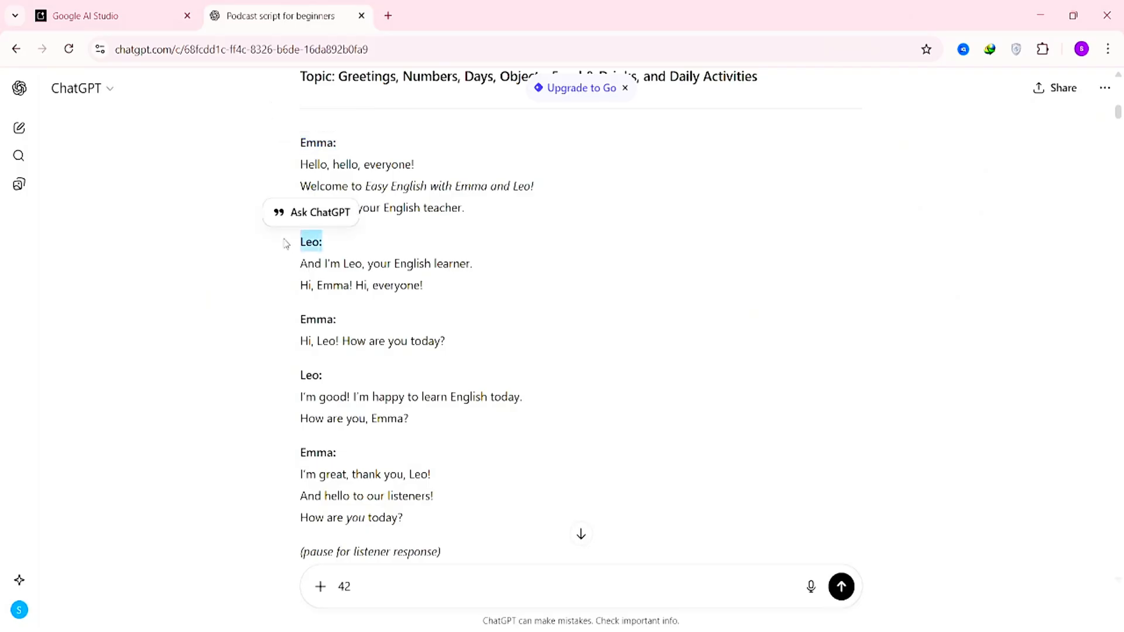
left_click(107, 16)
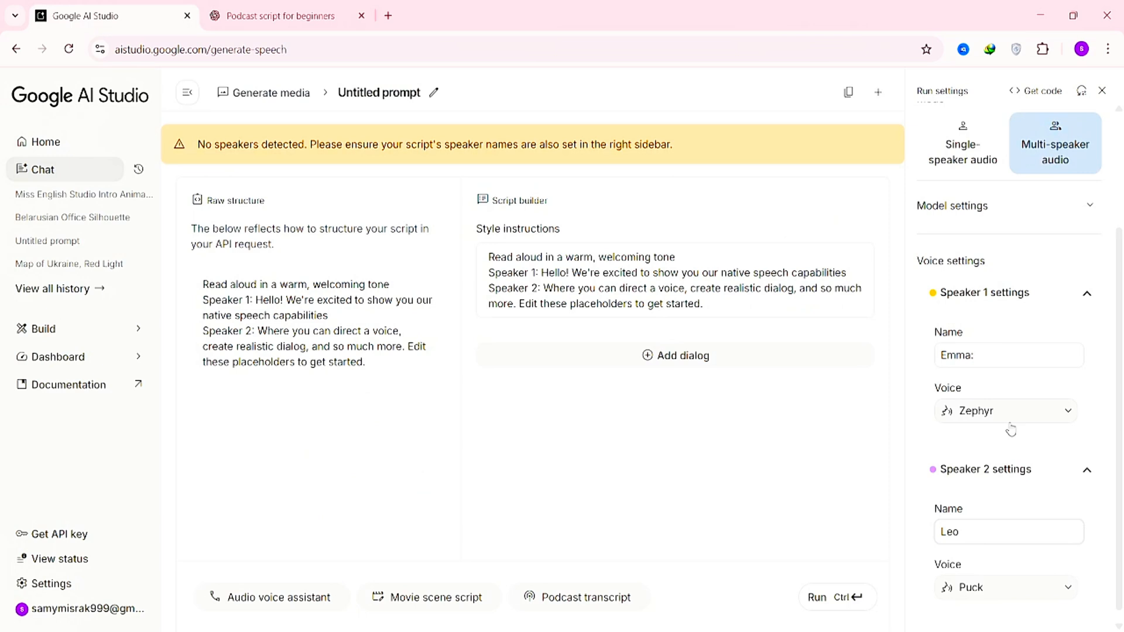
left_click(1004, 410)
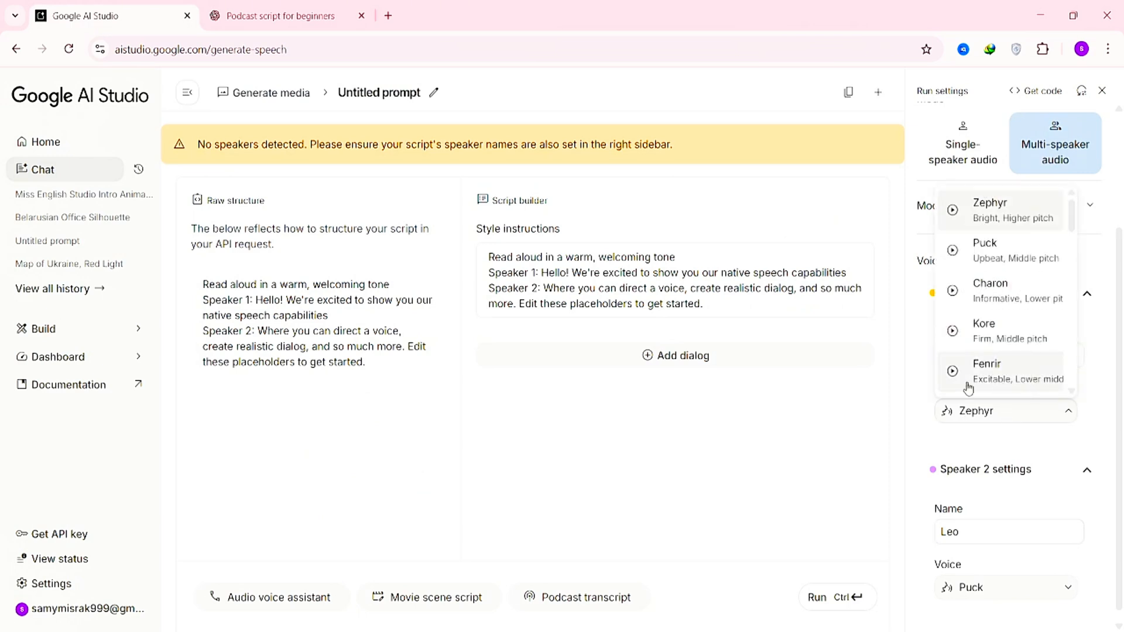
mouse_move(968, 218)
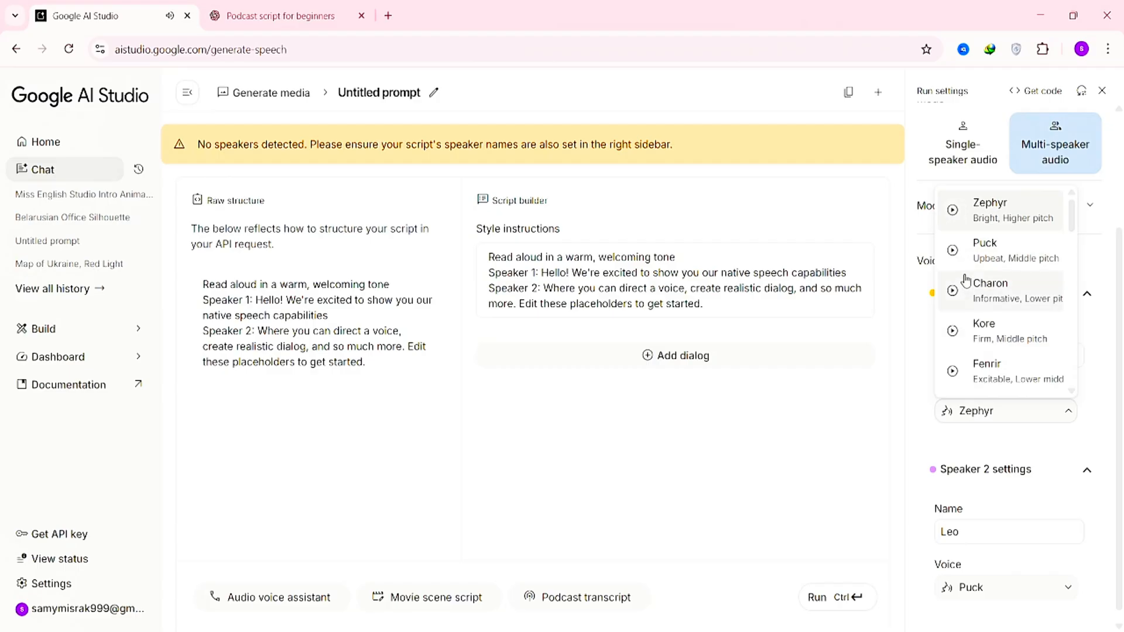
scroll("down", 3)
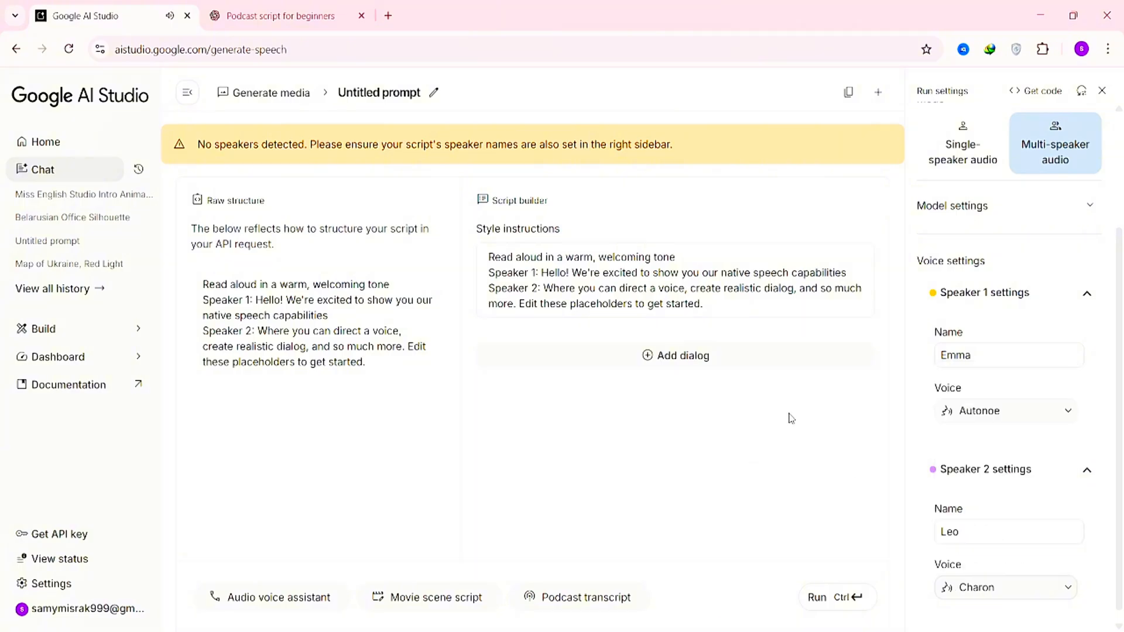
left_click(280, 15)
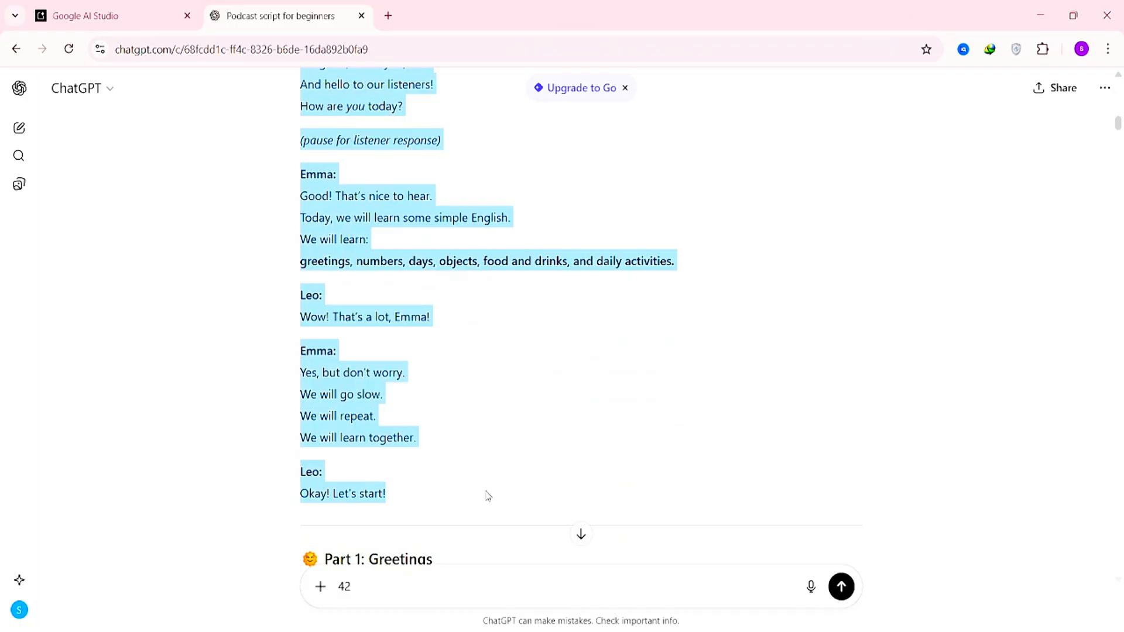
- Paste the Emma and Leo script into the raw script area and run the speech generation
left_click(107, 15)
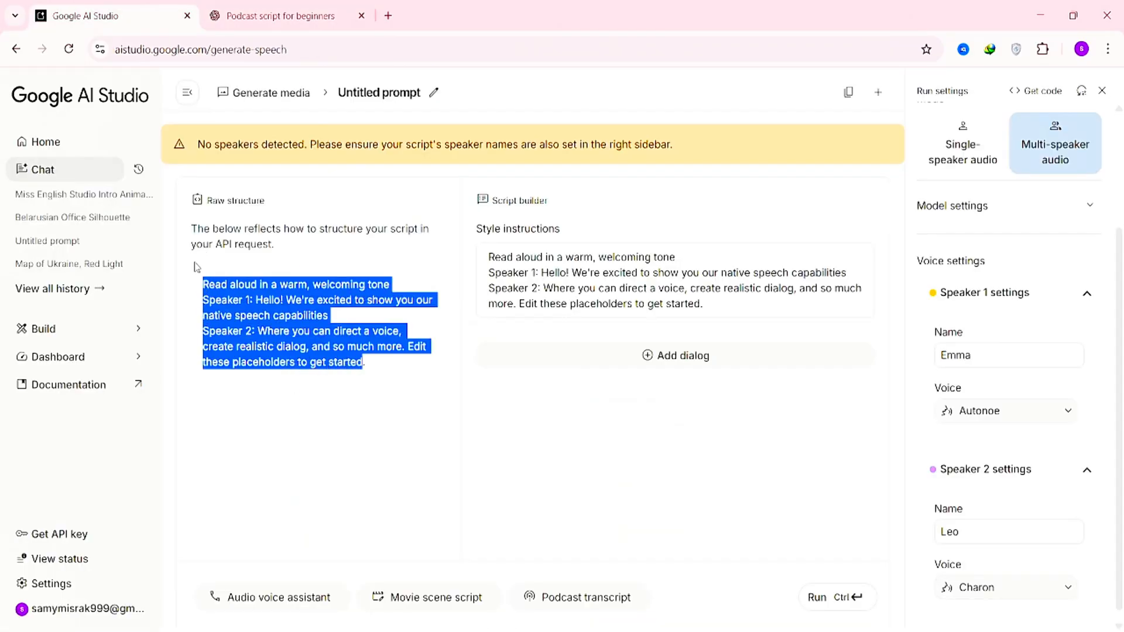
left_click(222, 299)
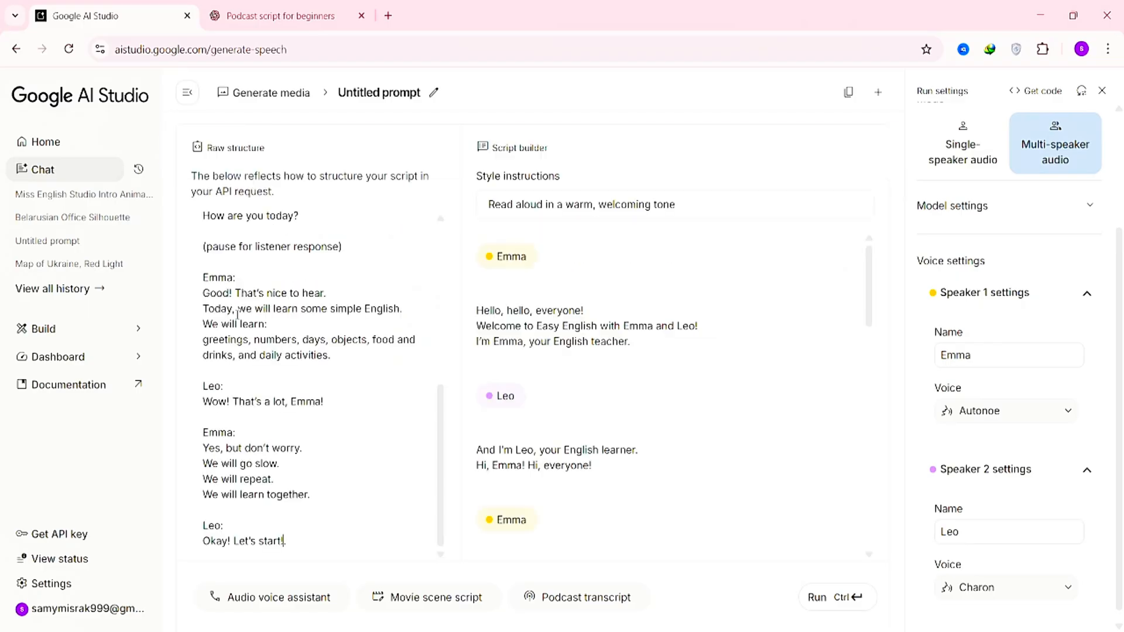
mouse_move(746, 546)
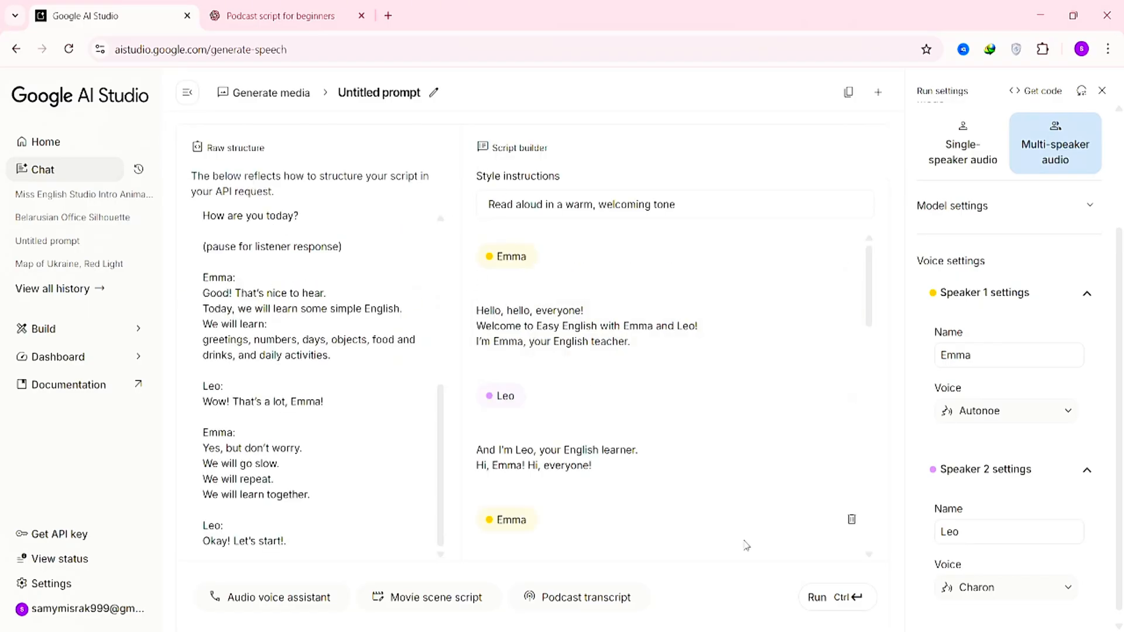
left_click(835, 596)
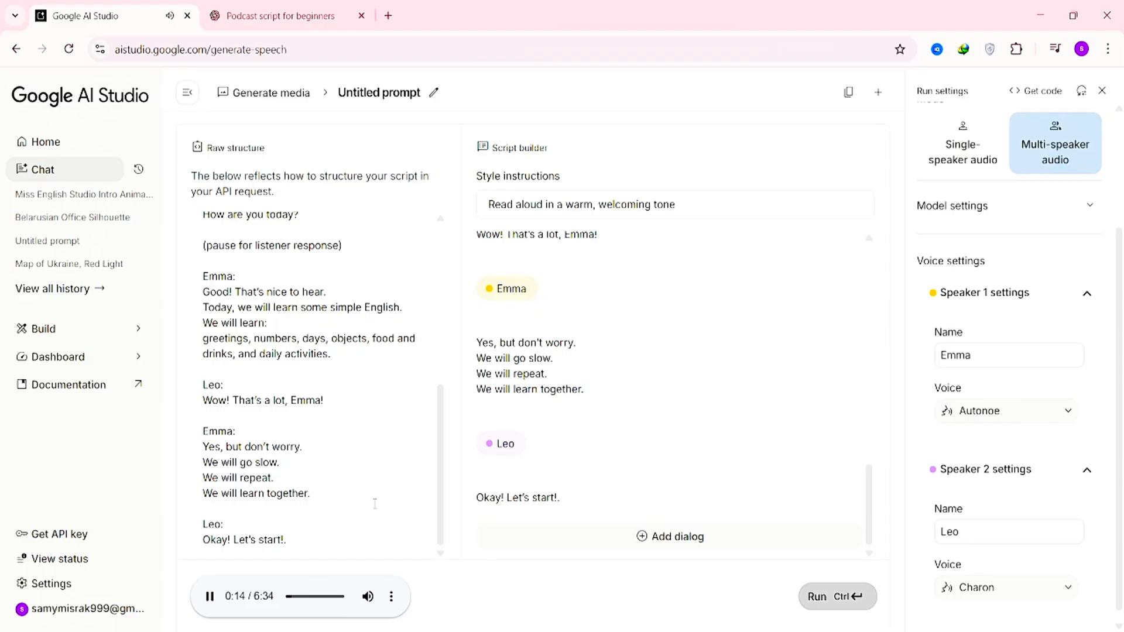
- Download the generated two-voice podcast audio from the player's menu
left_click(391, 595)
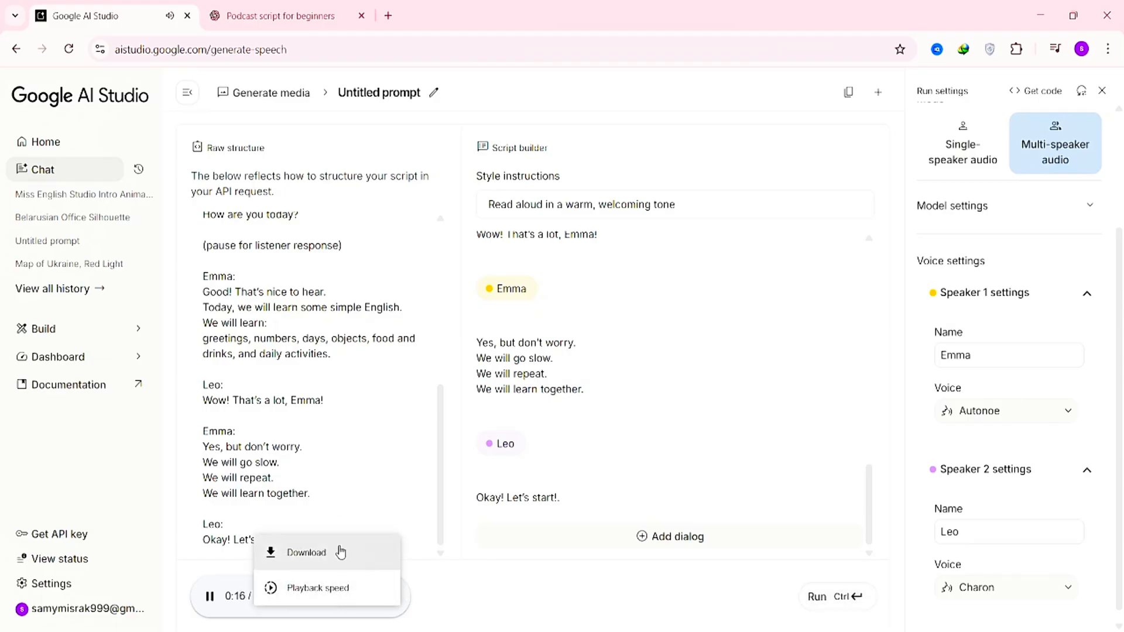
left_click(305, 552)
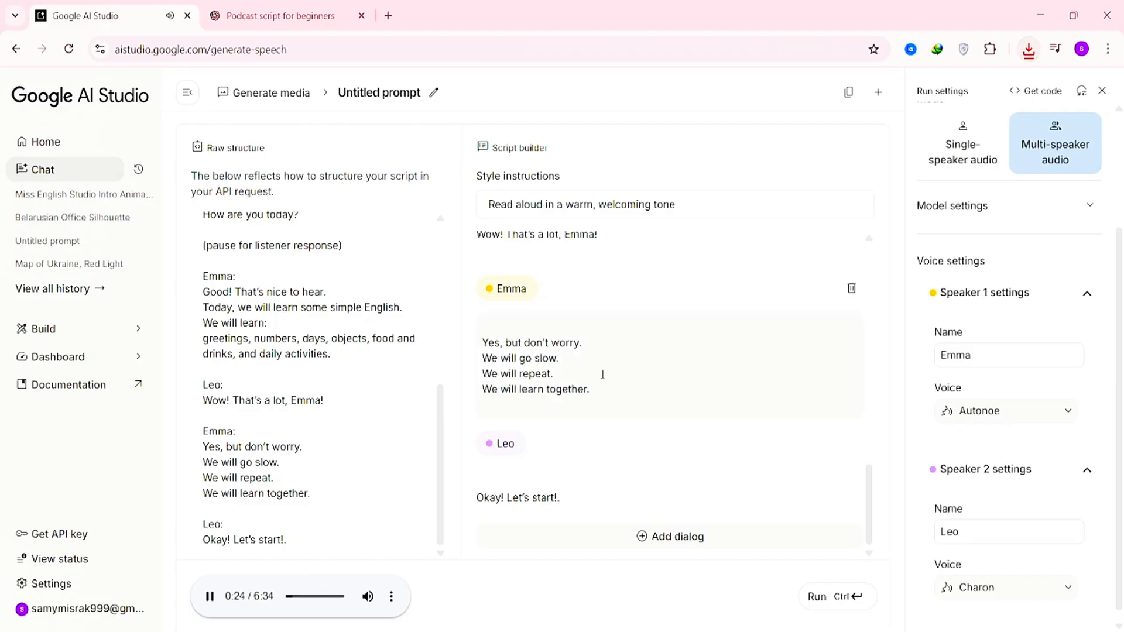
left_click(806, 614)
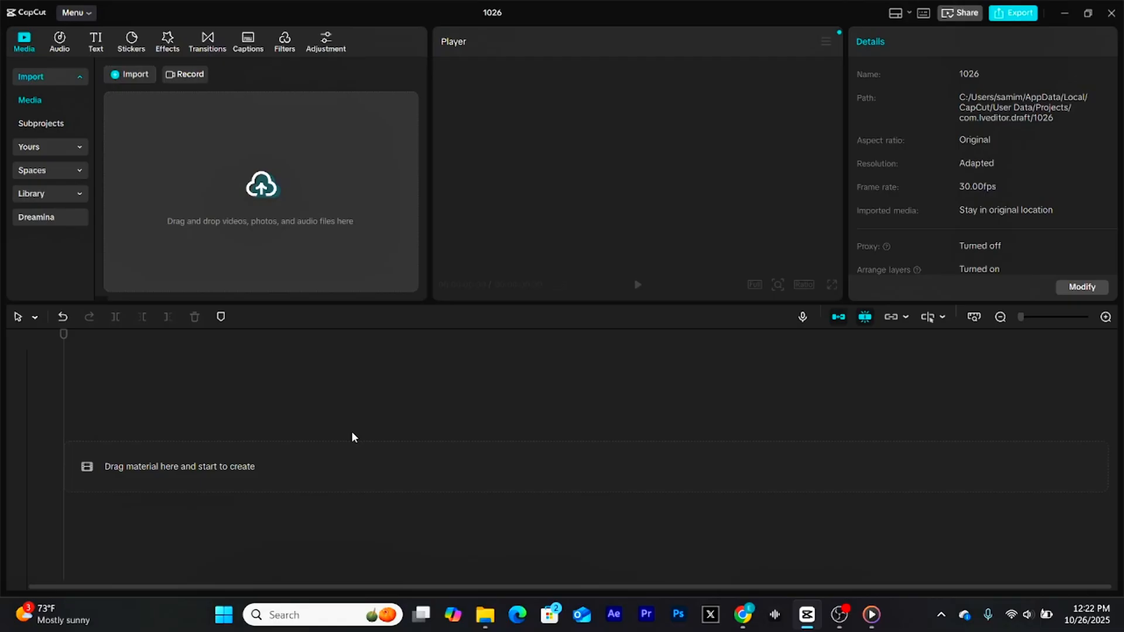
mouse_move(262, 190)
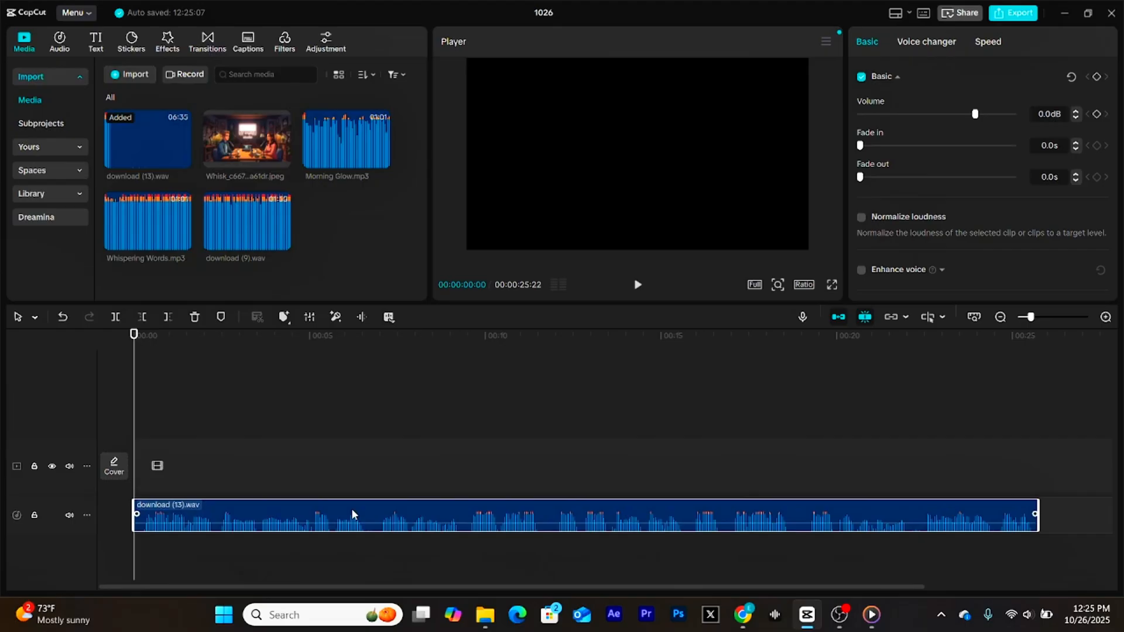
- Split the voiceover at the speaker change and set a widescreen aspect ratio
left_click(115, 316)
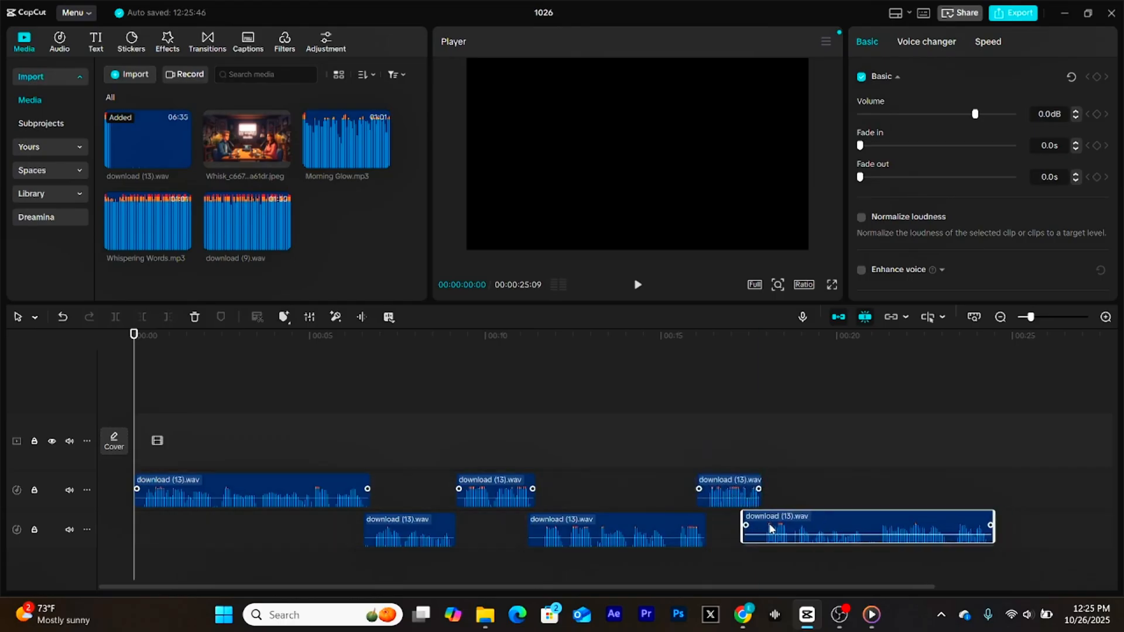
left_click(803, 285)
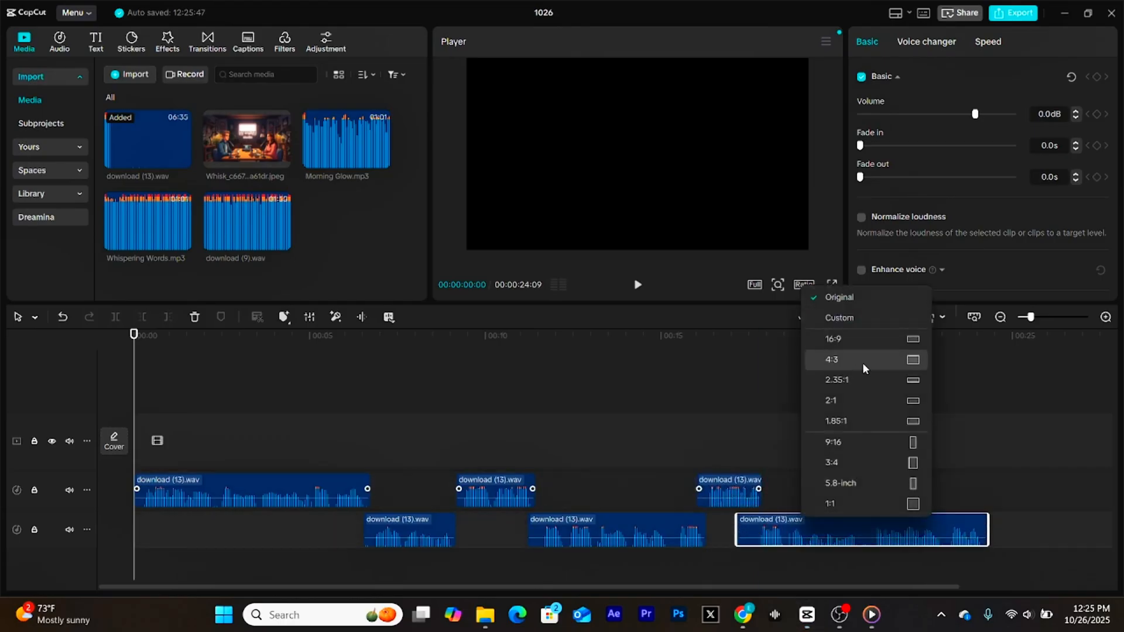
left_click(834, 339)
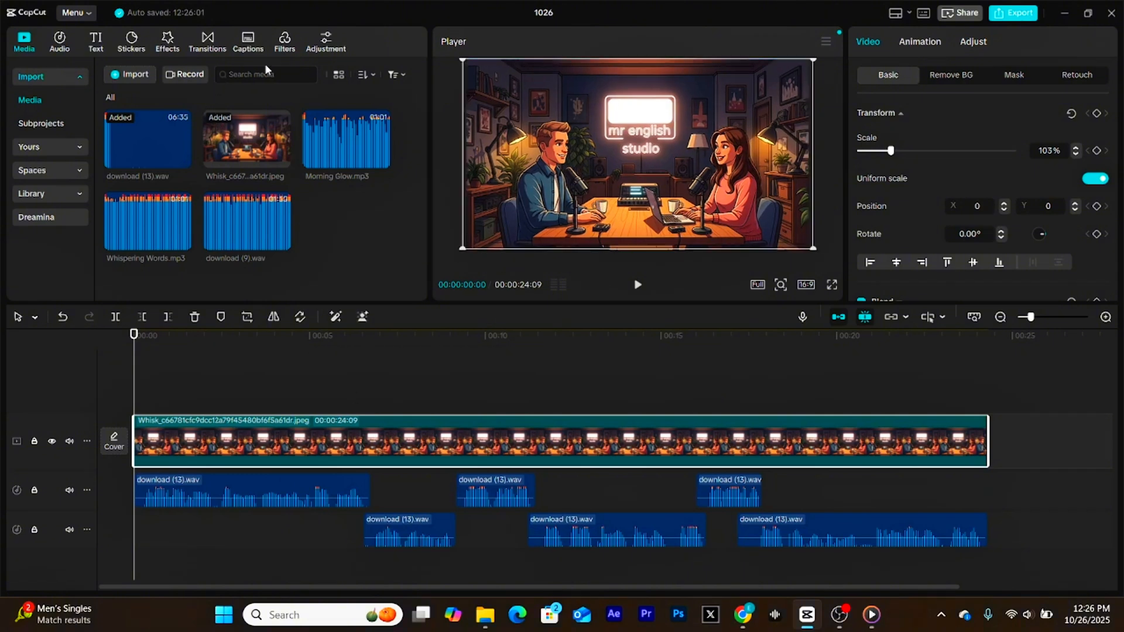
- Apply the Sapphire Summer filter over the studio image's full length
left_click(283, 41)
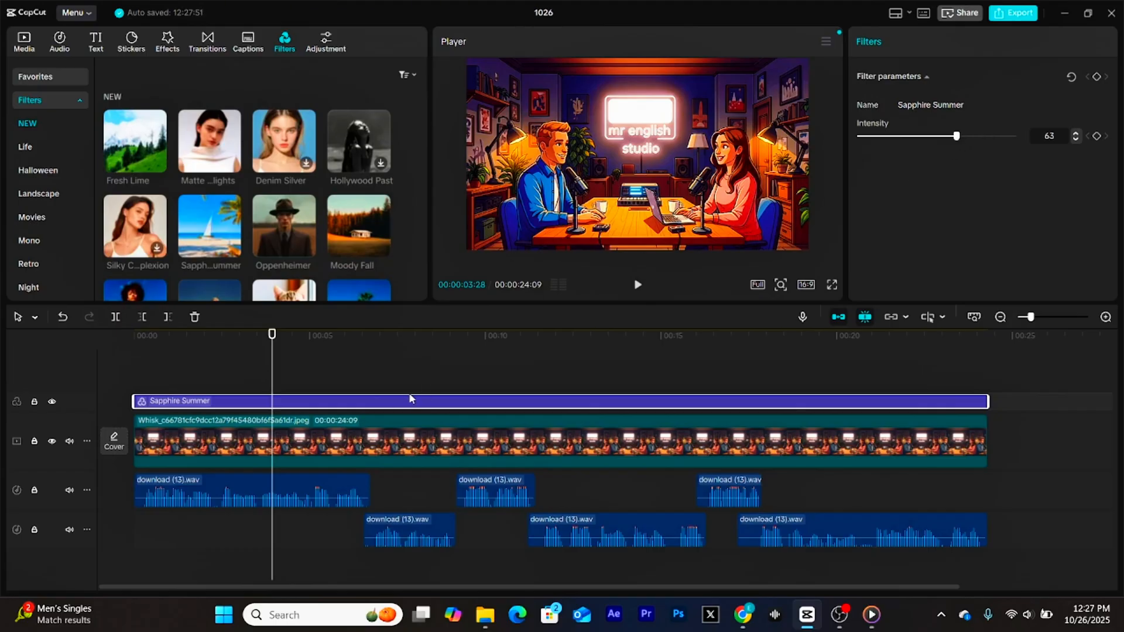
left_click(23, 41)
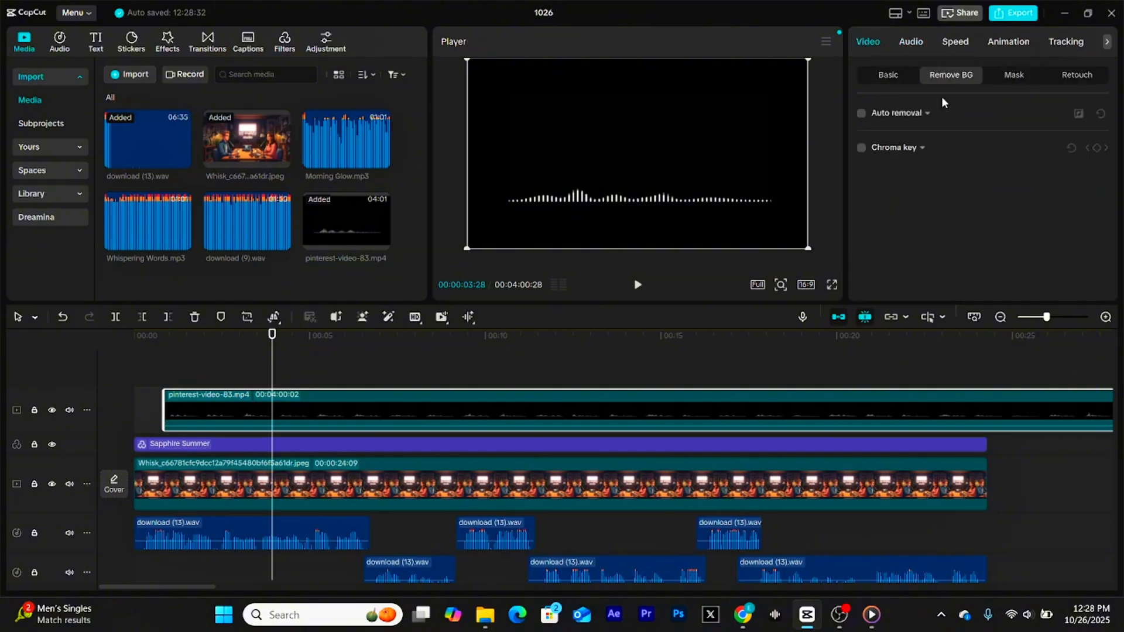
- Chroma-key the sound wave, add the red Subscribe sticker and trim the wave to the video
left_click(860, 148)
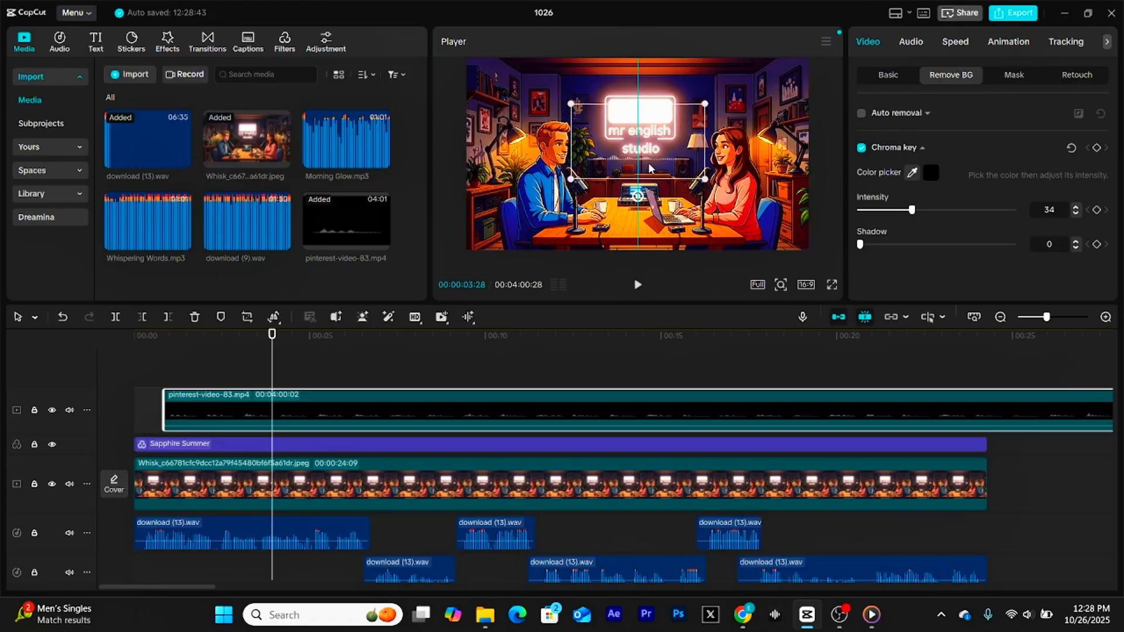
left_click(129, 41)
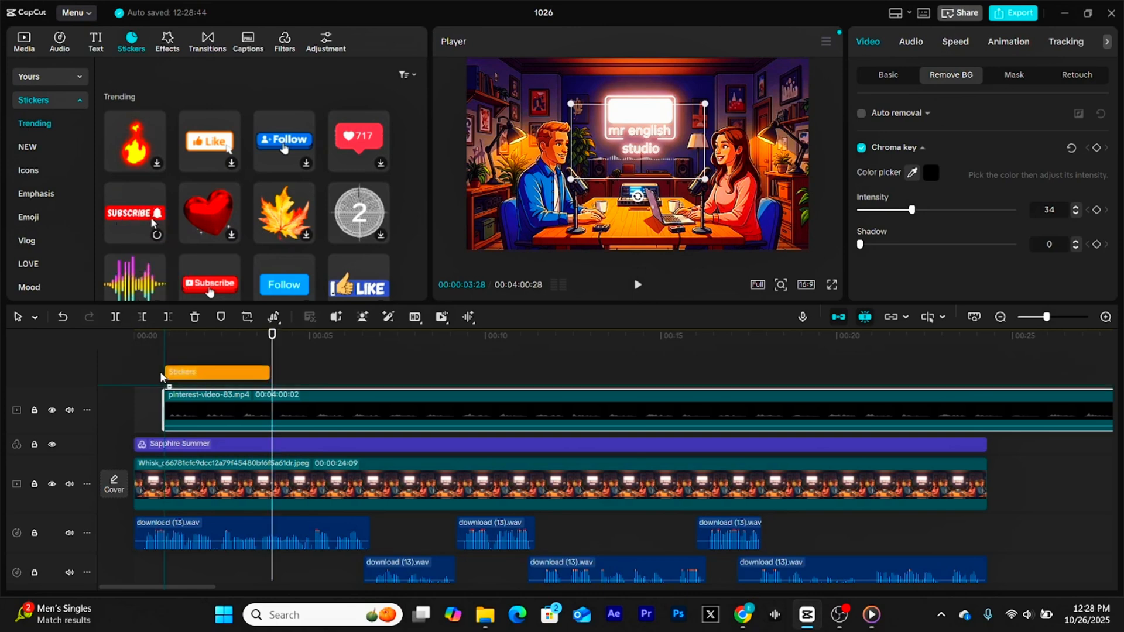
left_click(156, 234)
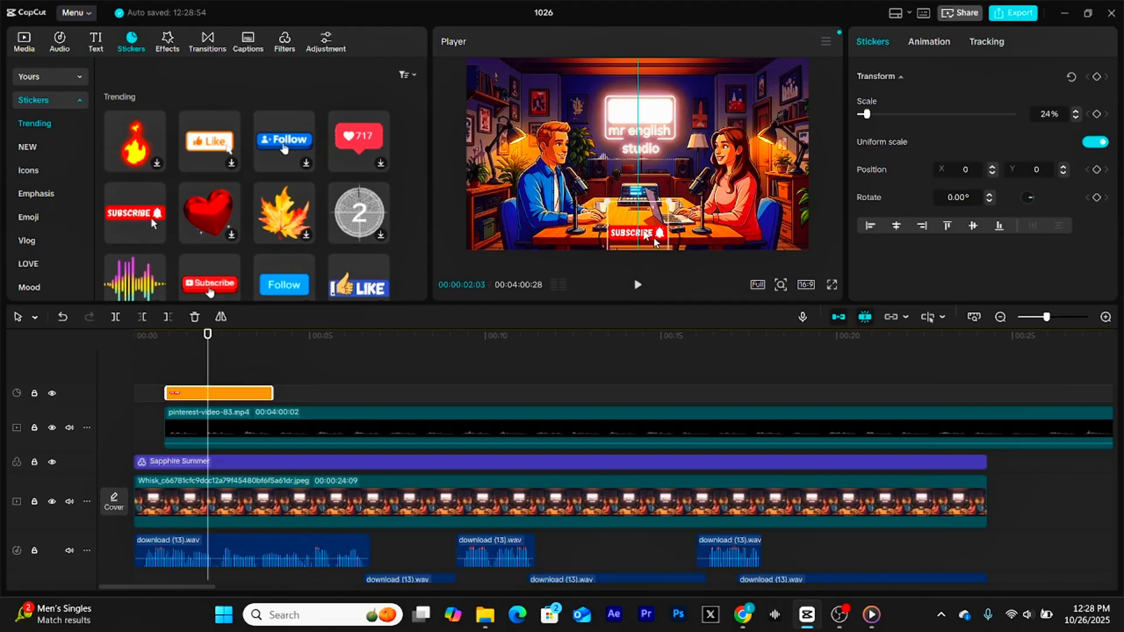
left_click(287, 429)
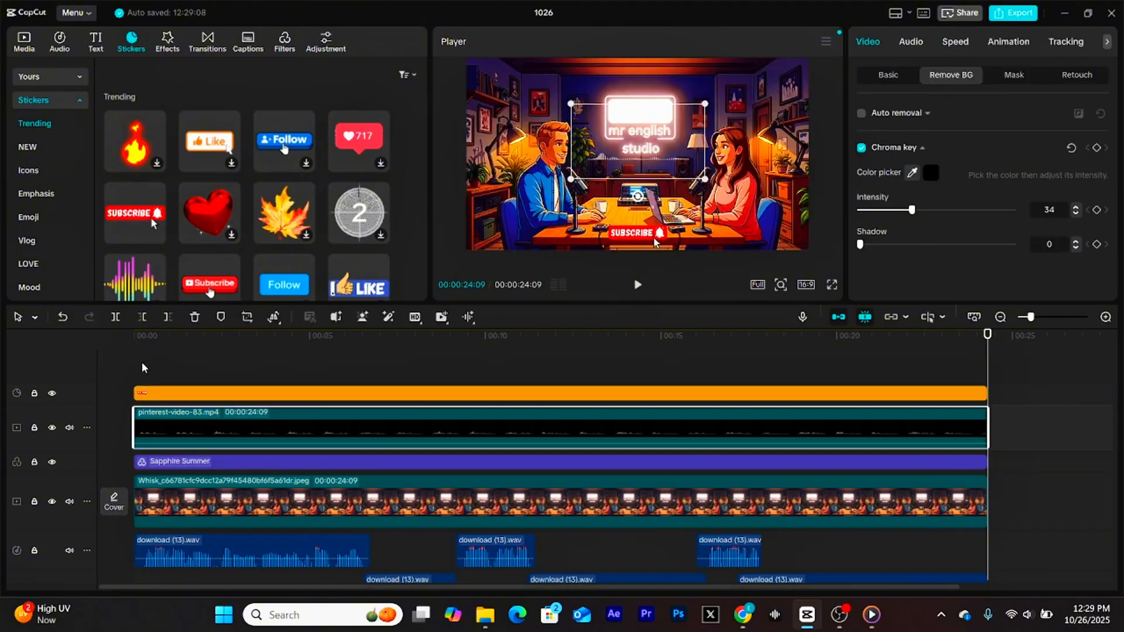
- Add Morning Glow.mp3 as quiet background music trimmed to end with the video
left_click(23, 41)
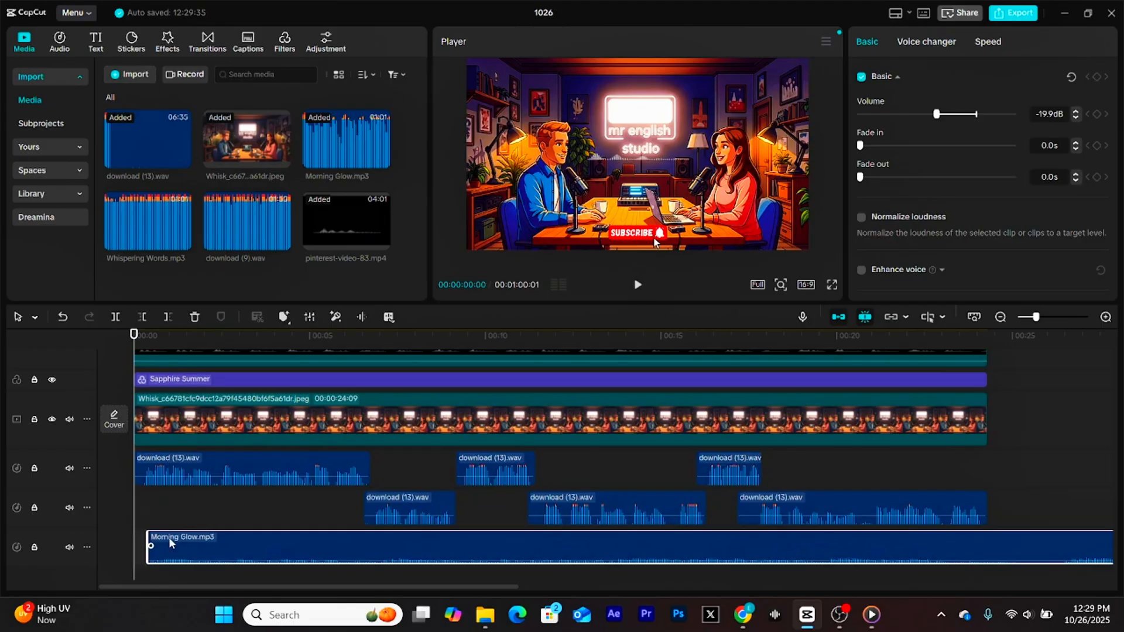
left_click(982, 334)
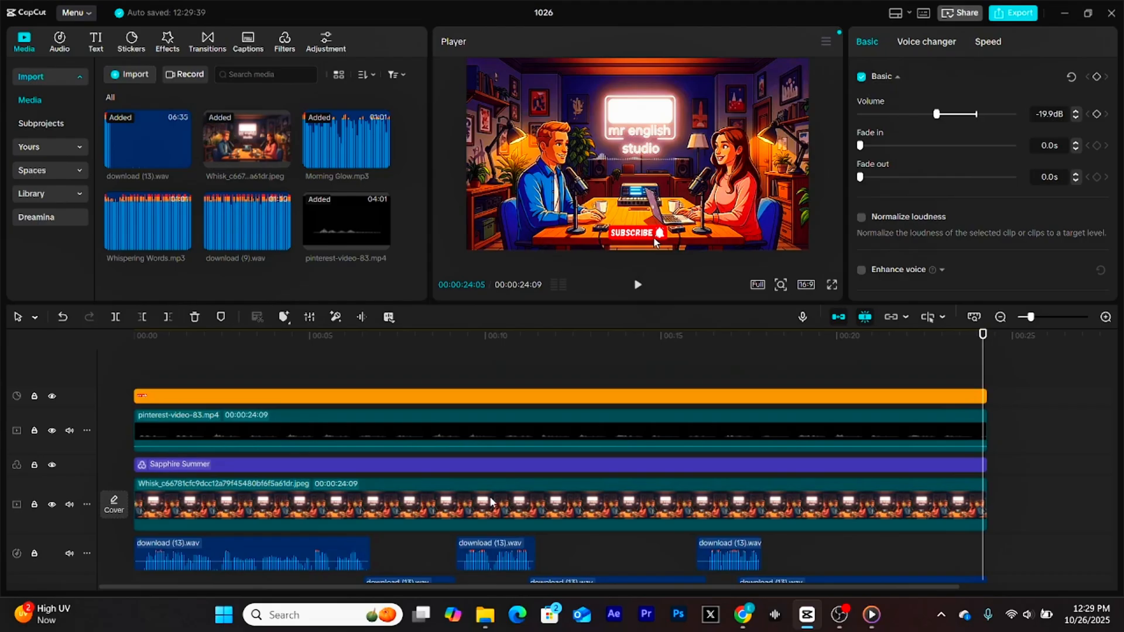
left_click(95, 41)
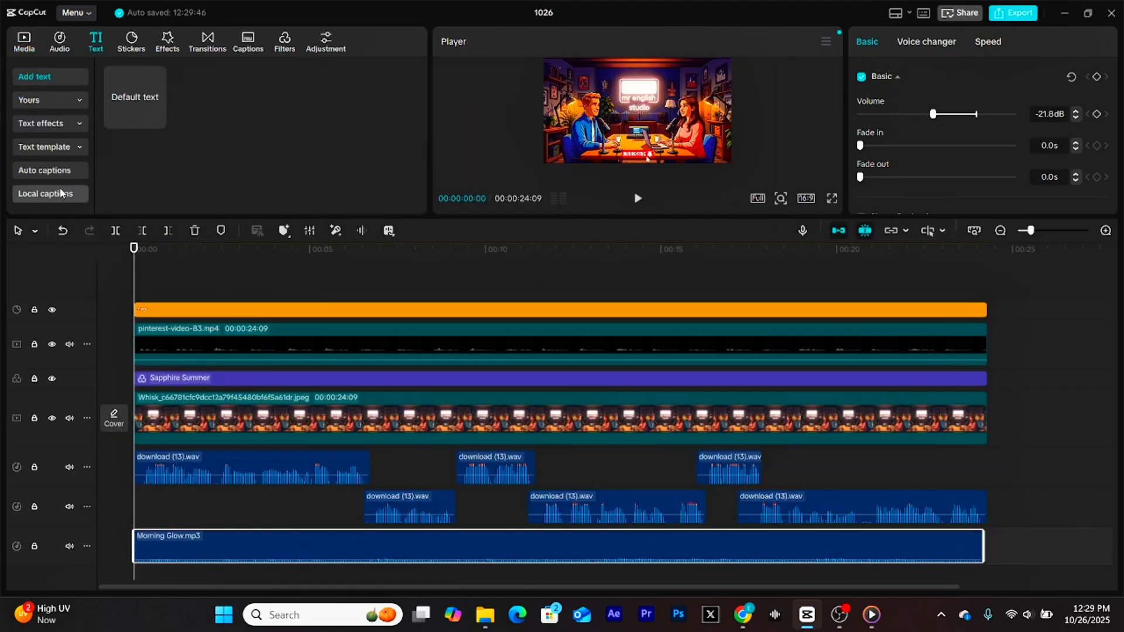
- Auto-generate English captions from the dialogue and preview them
left_click(390, 200)
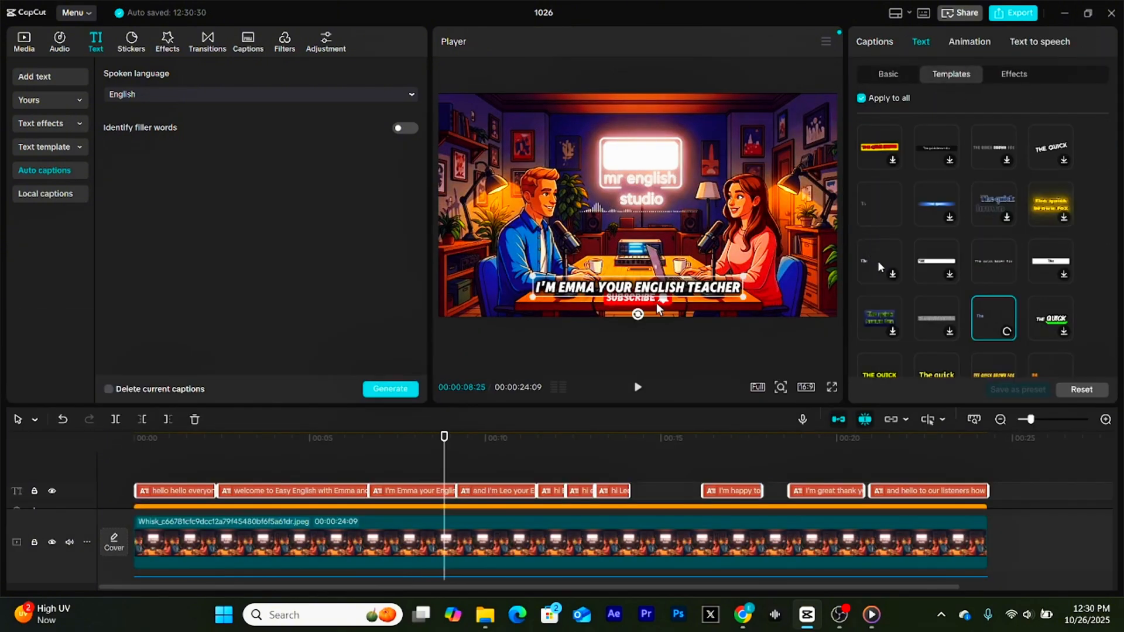
left_click(634, 388)
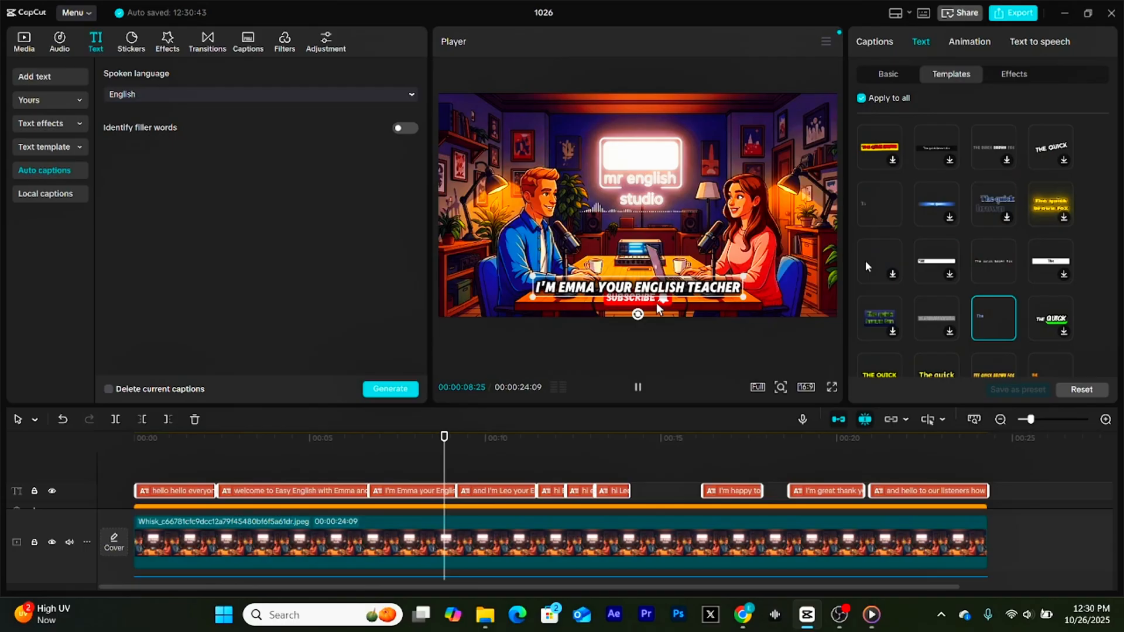
left_click(179, 384)
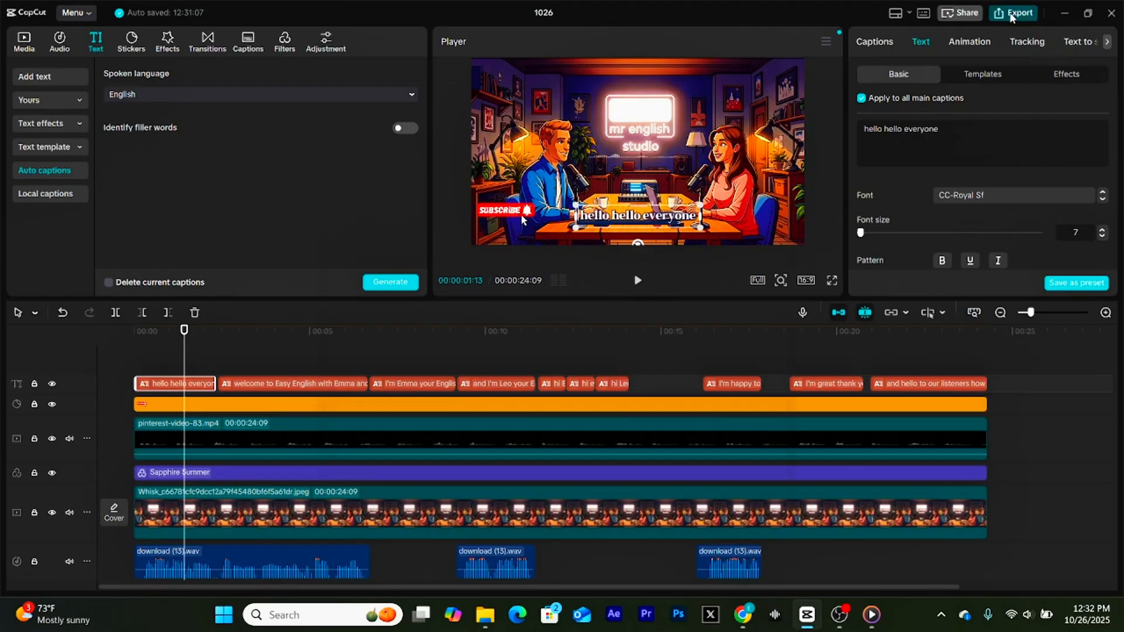
- Export the video as 4K H.264 mp4 at 30fps
left_click(1018, 13)
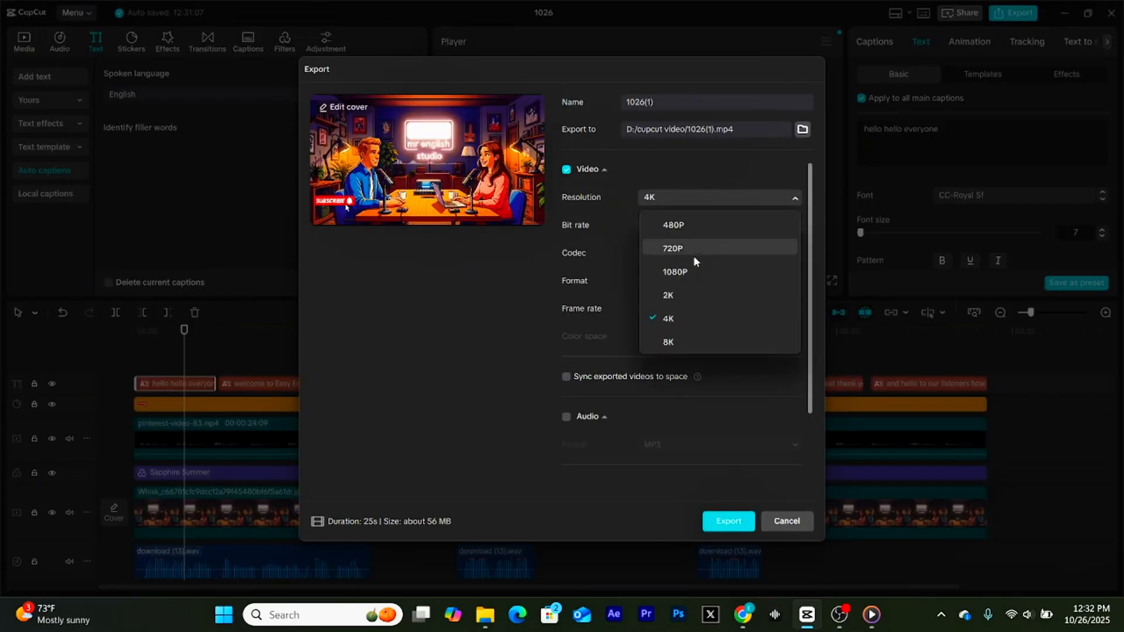
left_click(667, 319)
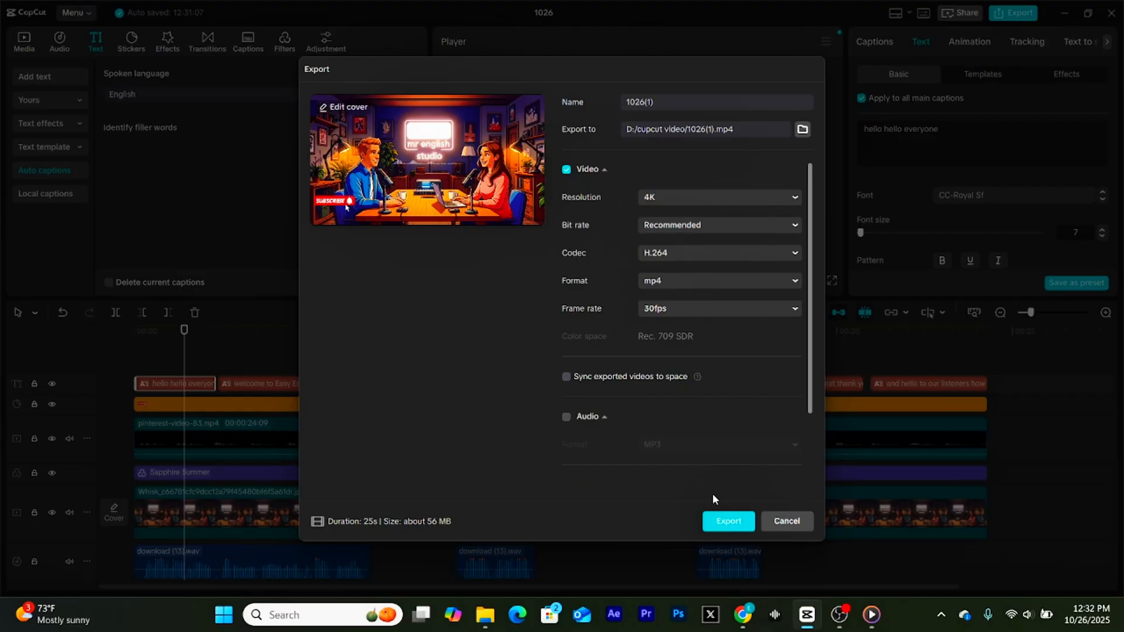